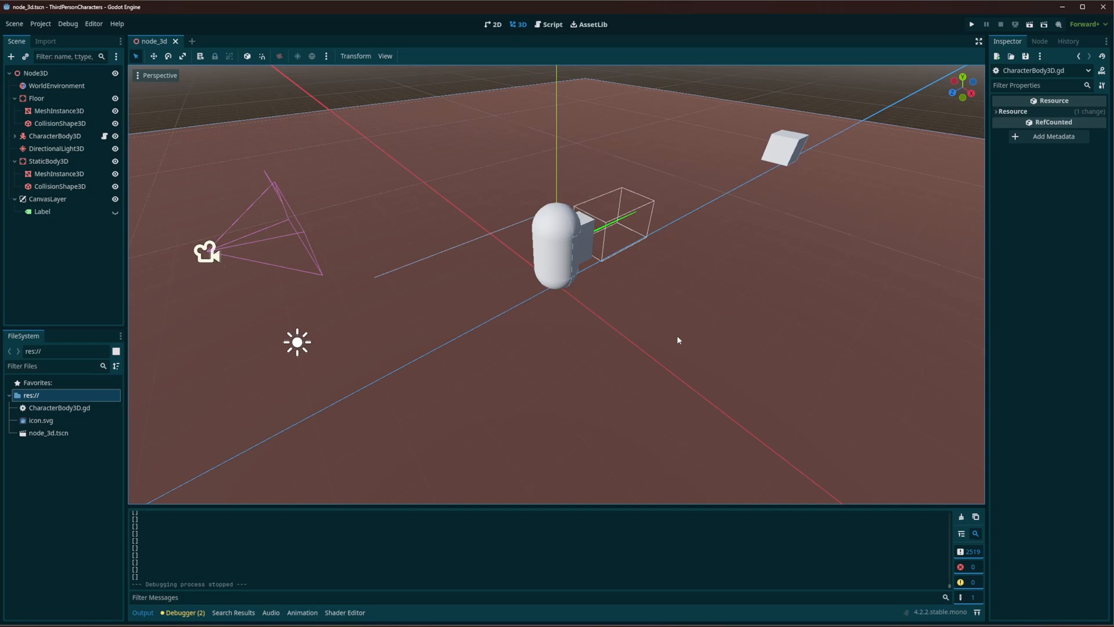
pyautogui.moveTo(699, 332)
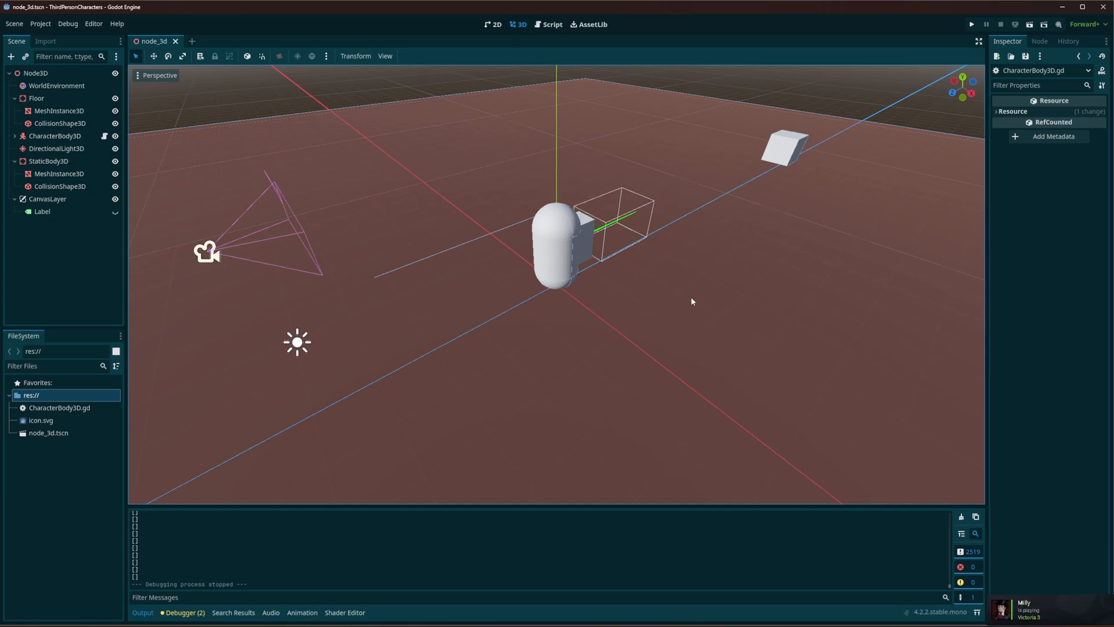
pyautogui.moveTo(705, 306)
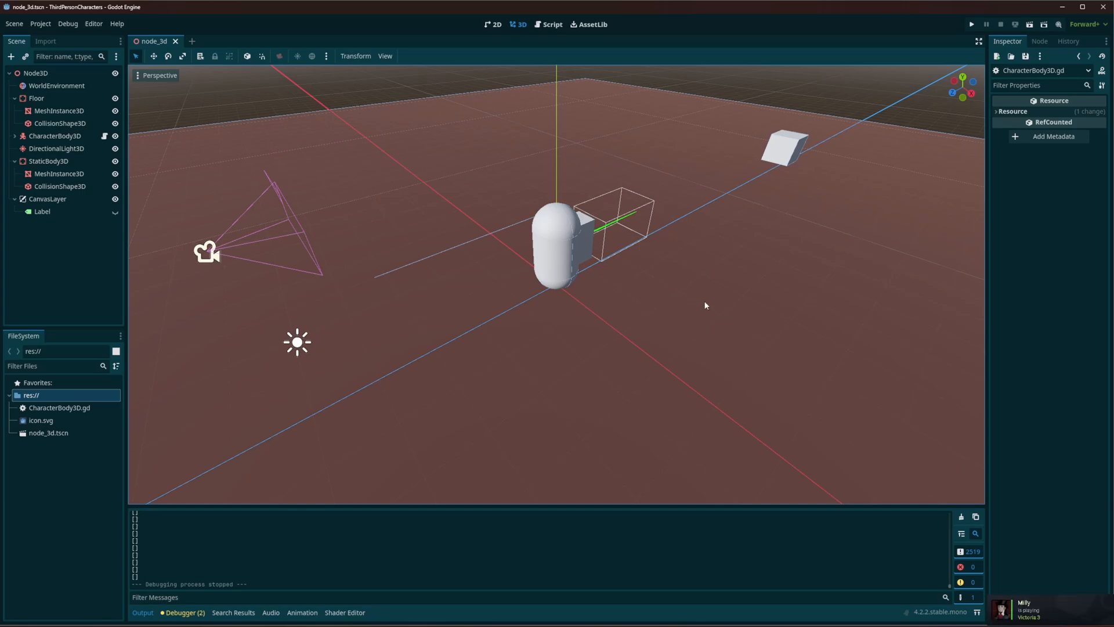
pyautogui.moveTo(722, 316)
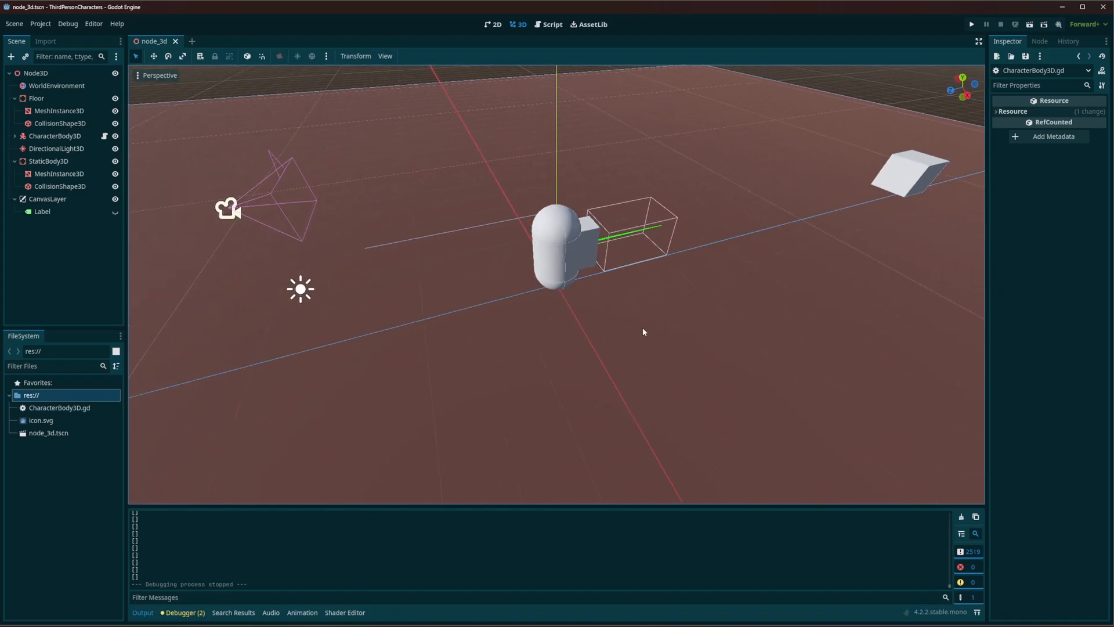
# Select the MeshInstance3D under StaticBody3D to view its box mesh properties
pyautogui.click(60, 174)
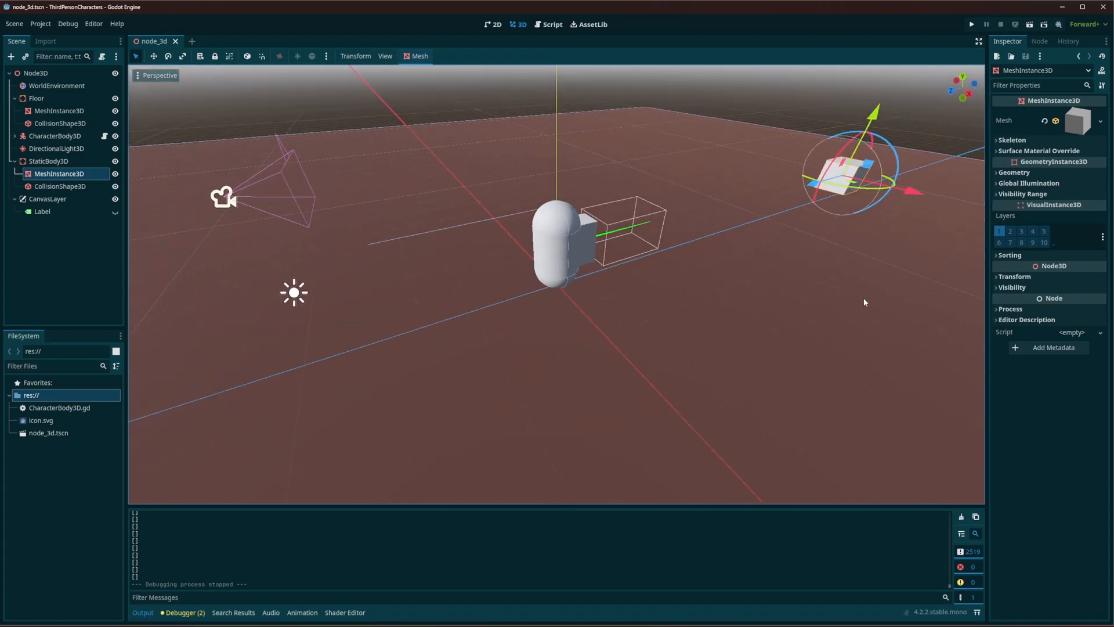
pyautogui.moveTo(850, 181)
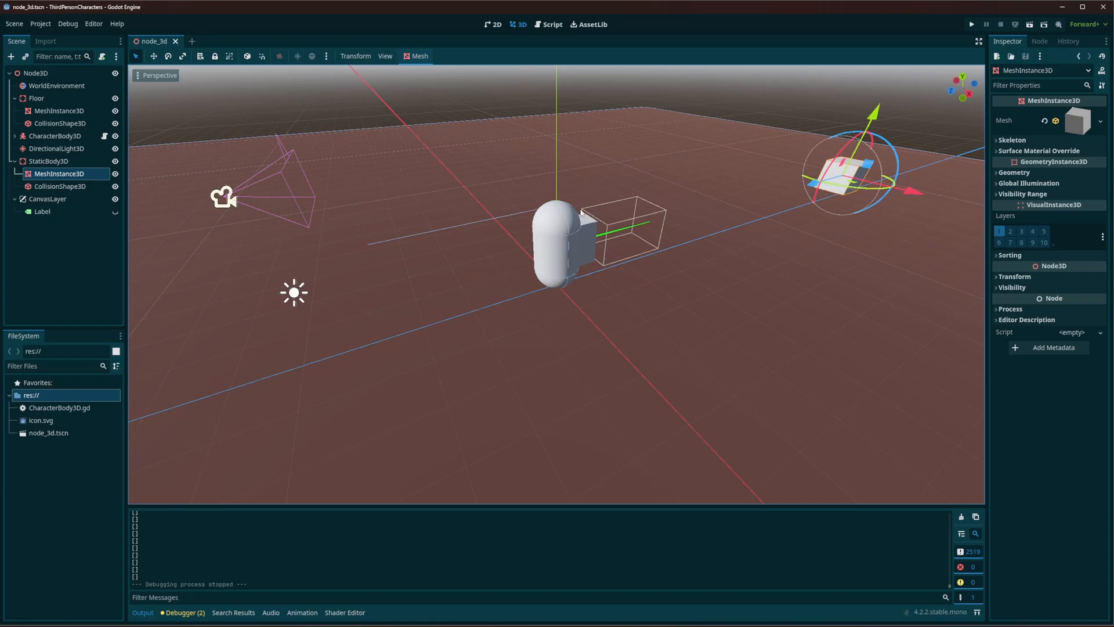
# Select the box's StaticBody3D to review its Collision Layer and Mask
pyautogui.click(49, 161)
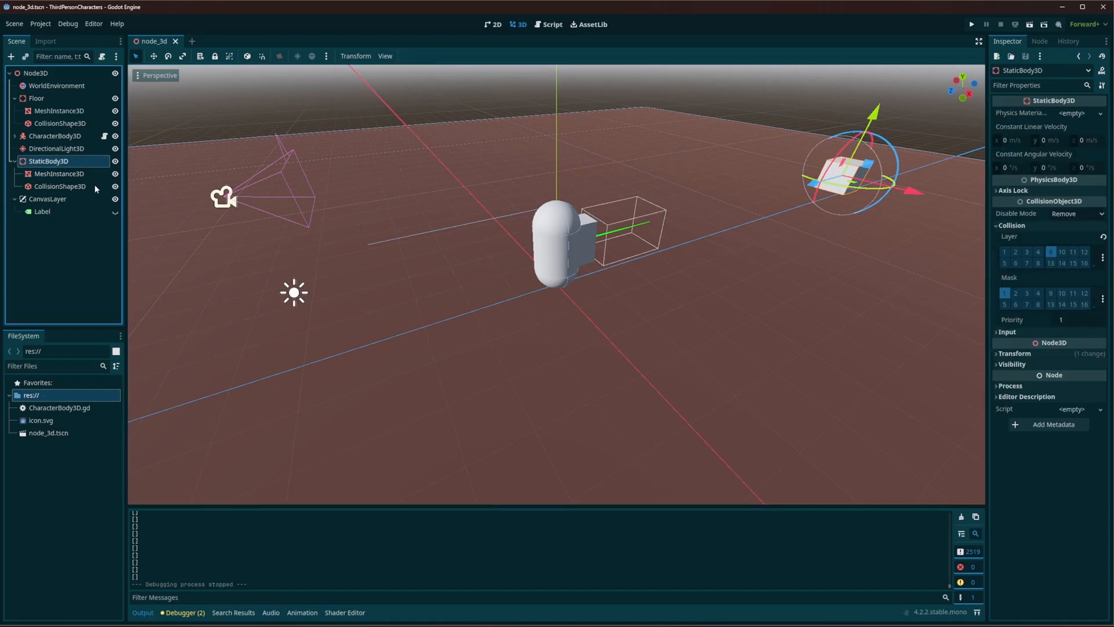
pyautogui.moveTo(1027, 241)
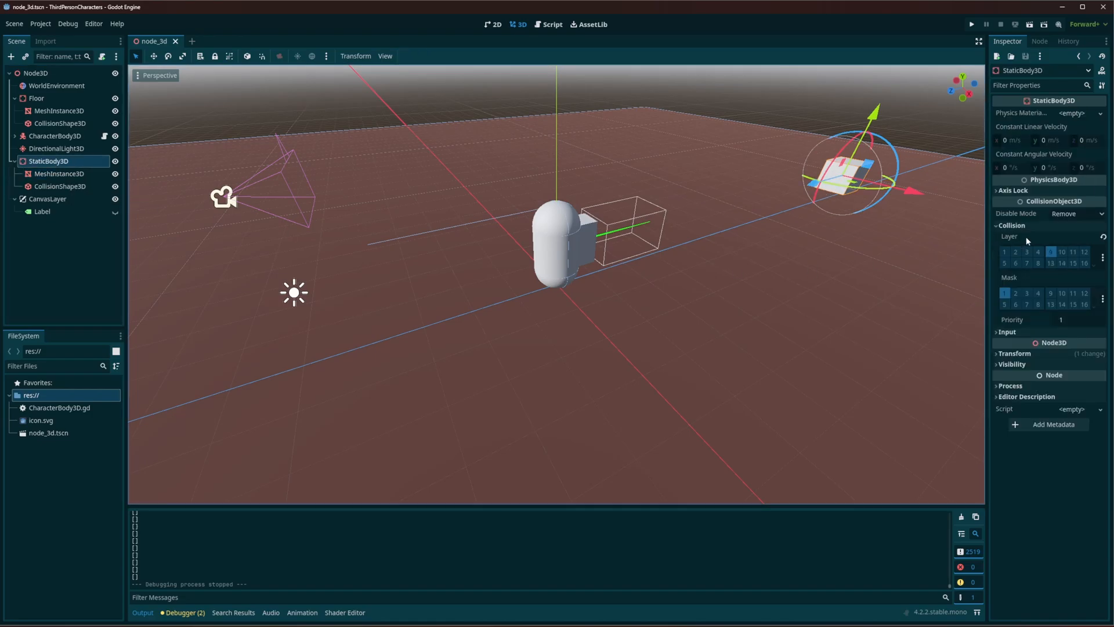
pyautogui.moveTo(1051, 251)
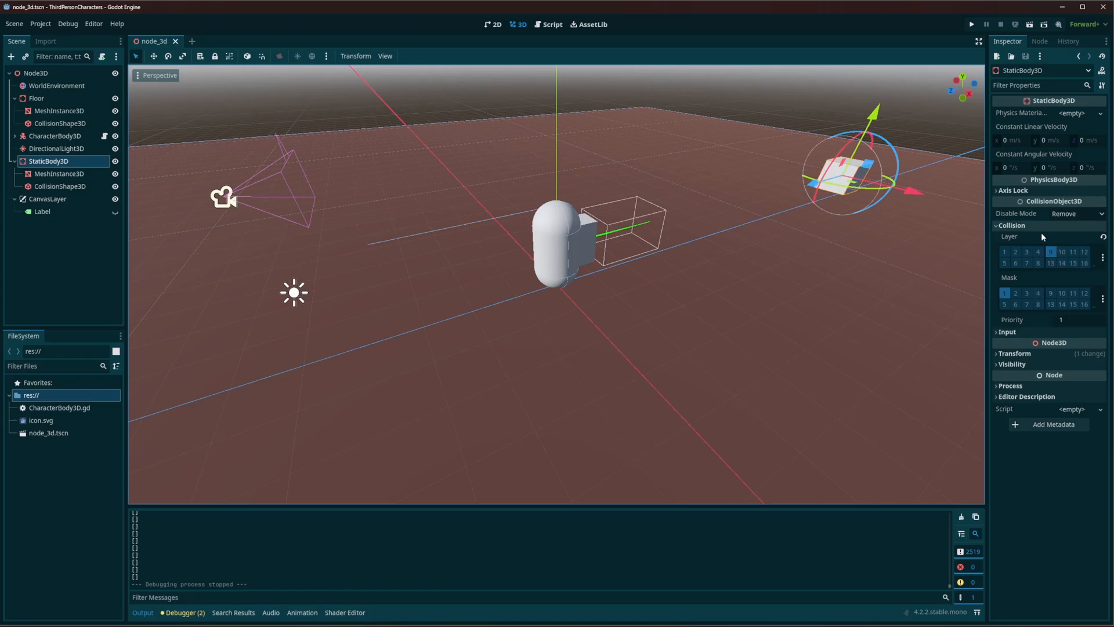
pyautogui.moveTo(1037, 262)
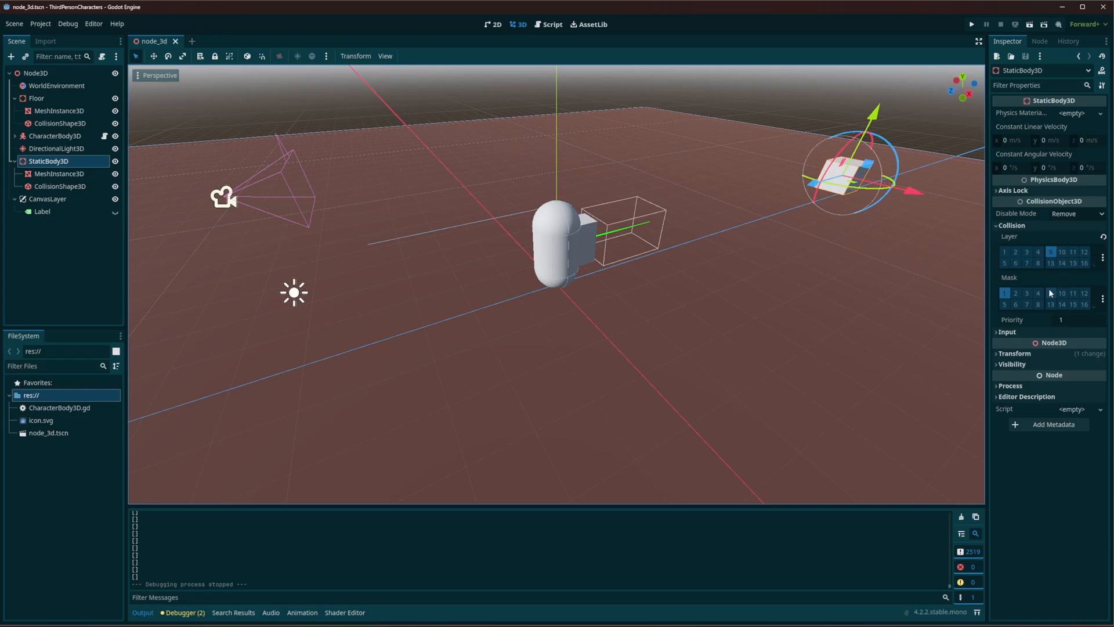
pyautogui.moveTo(1050, 292)
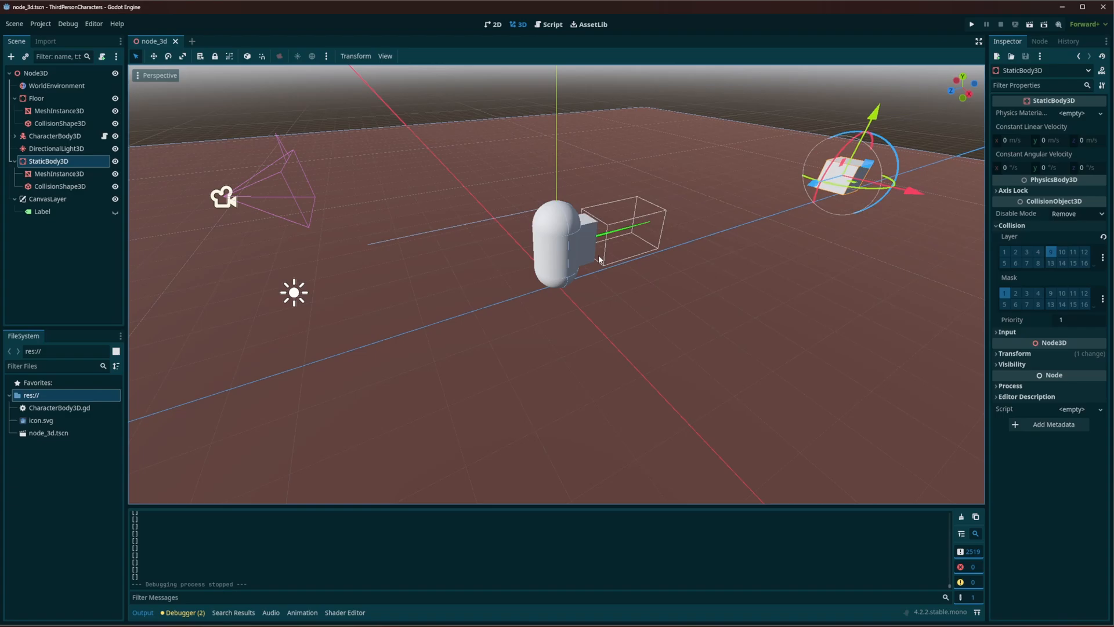
pyautogui.moveTo(111, 275)
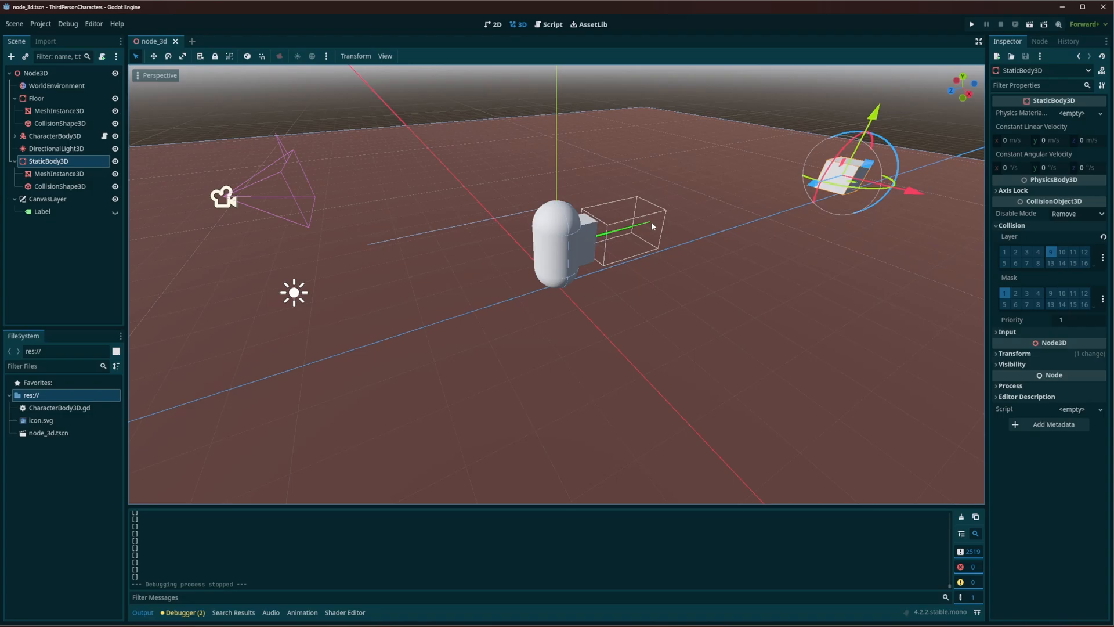
pyautogui.moveTo(663, 228)
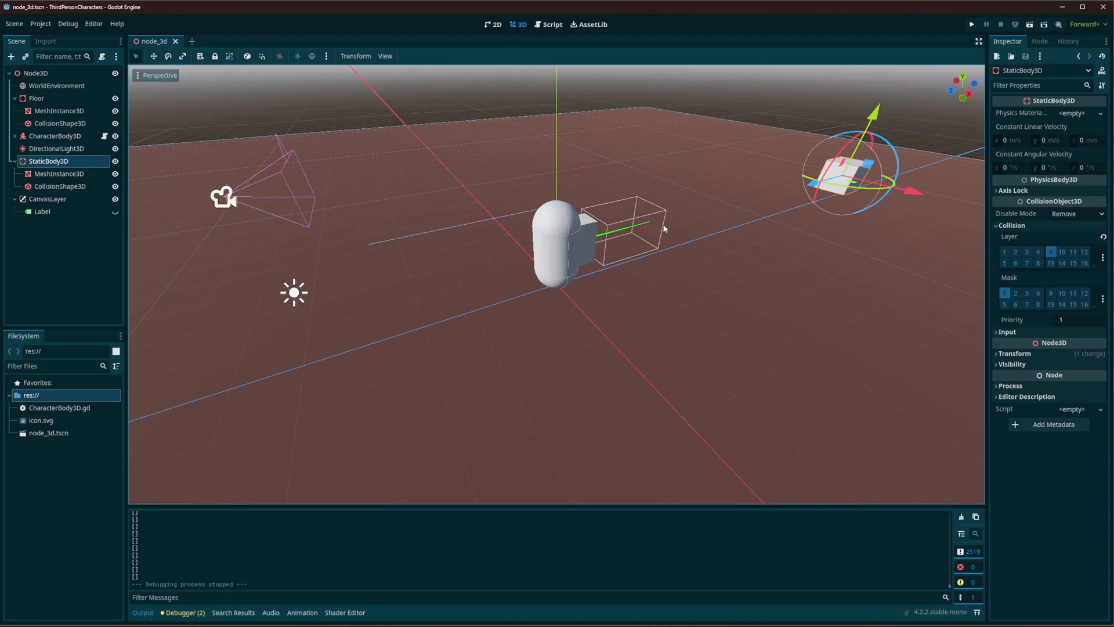
pyautogui.moveTo(547, 41)
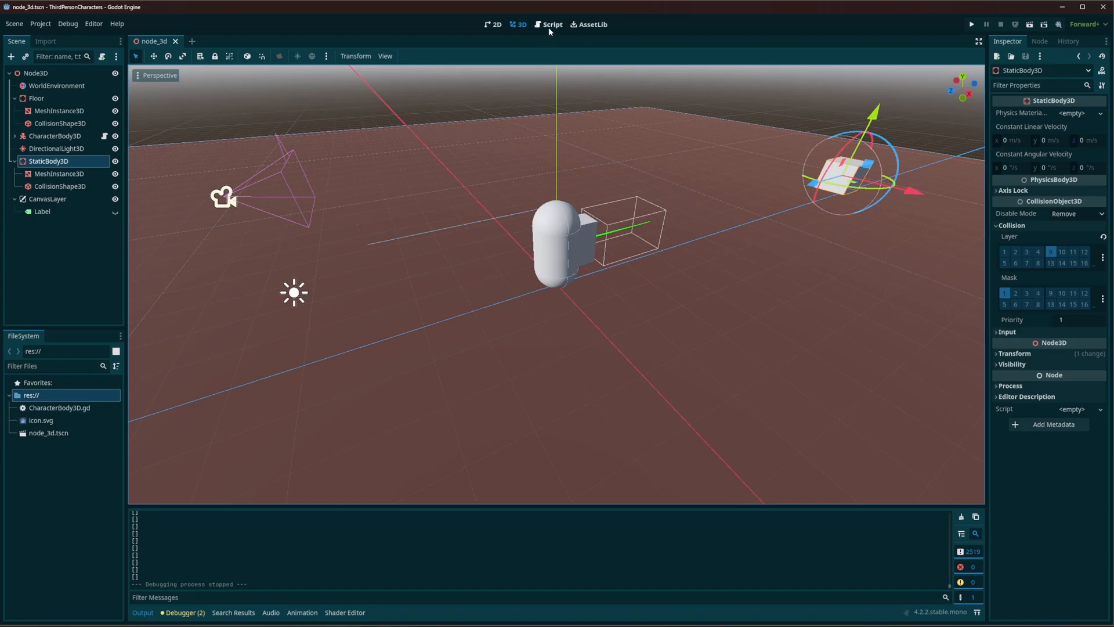
# Unfold _process and highlight the get_collider, desiredLayer, layer 9 and pow bit lines
pyautogui.click(551, 25)
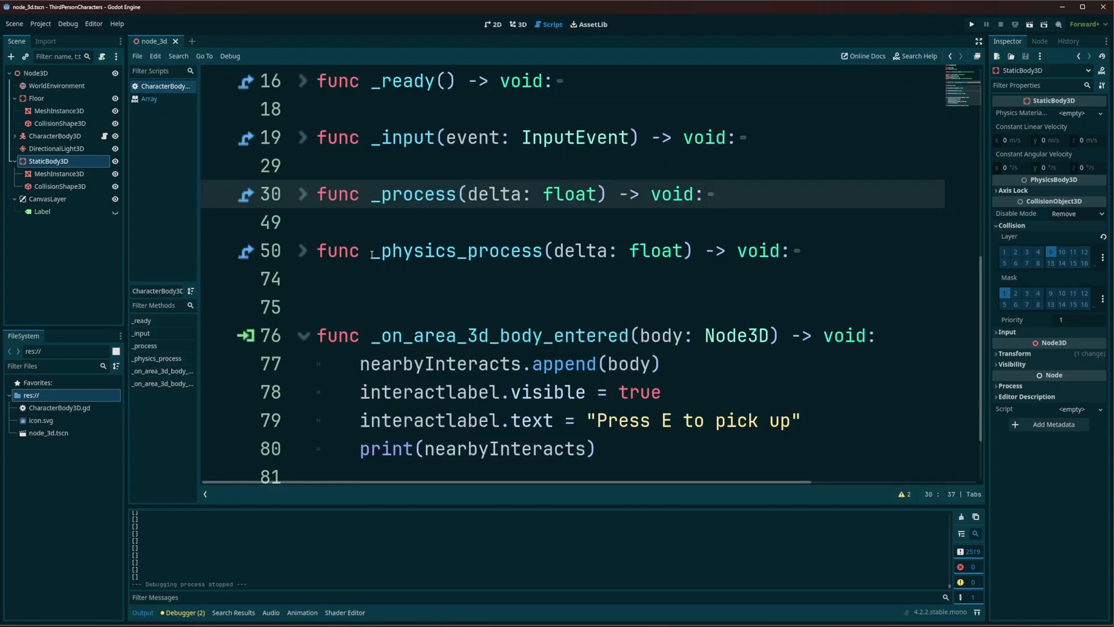
pyautogui.moveTo(307, 199)
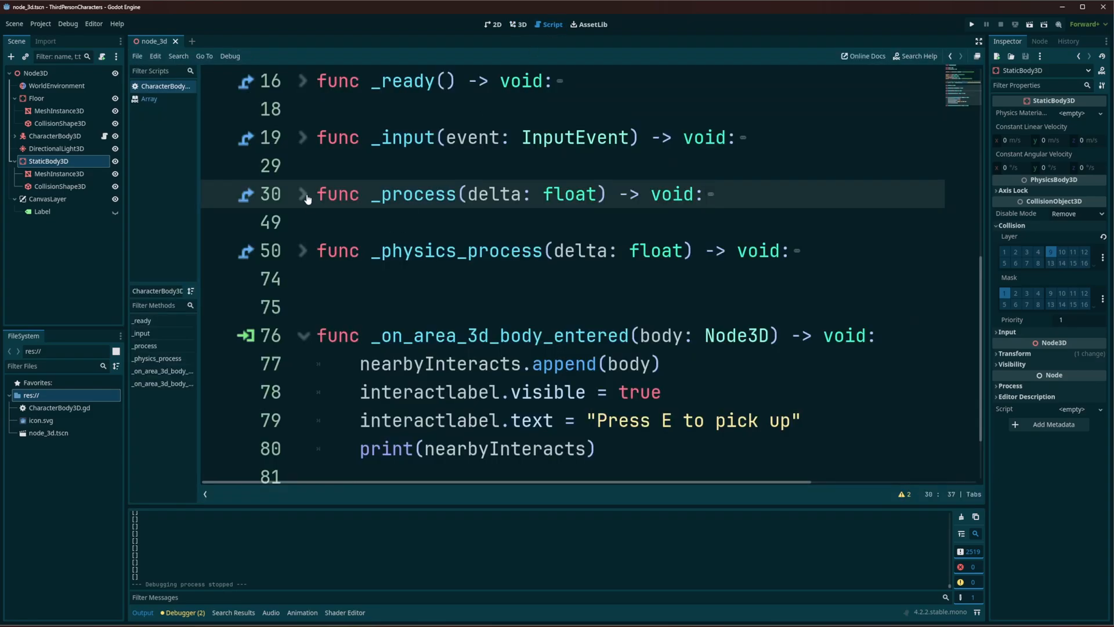
pyautogui.click(304, 194)
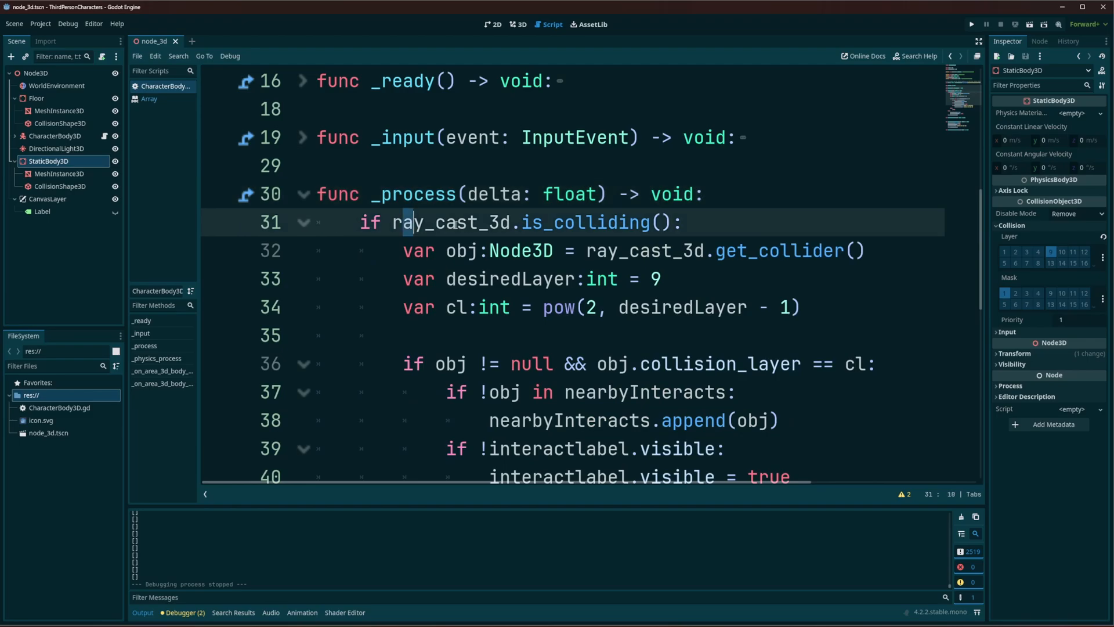
pyautogui.doubleClick(460, 221)
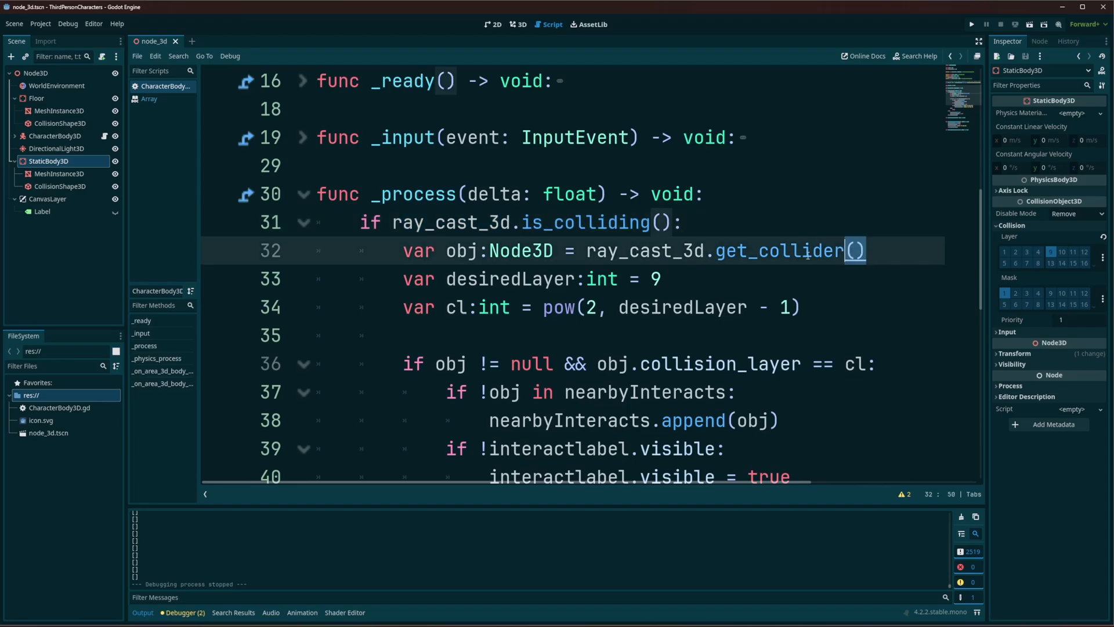
pyautogui.click(478, 250)
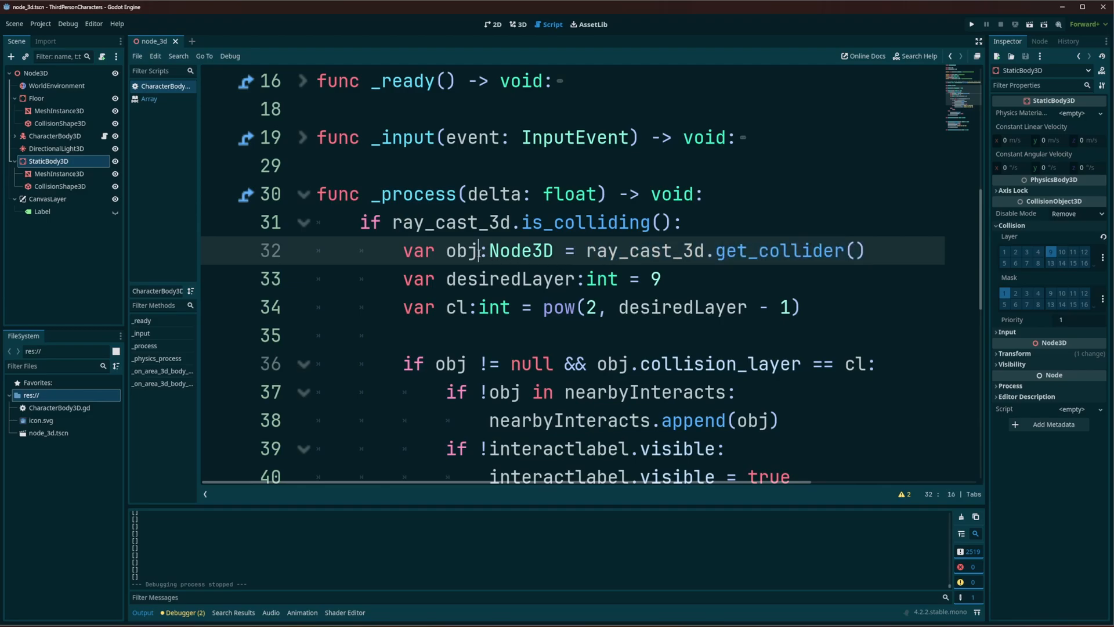
pyautogui.doubleClick(462, 250)
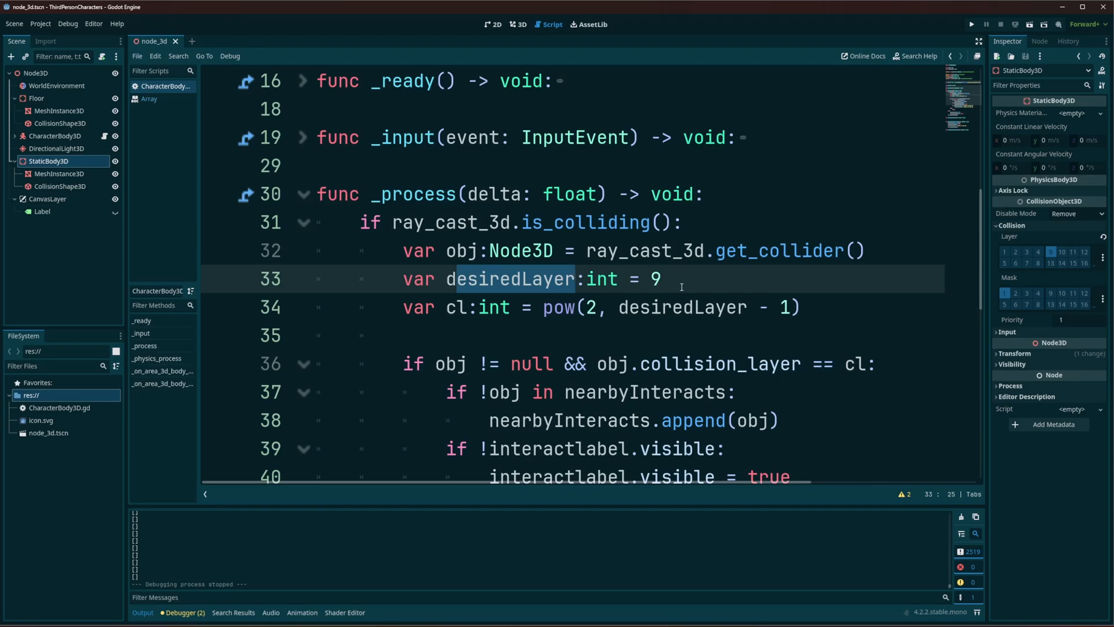
pyautogui.click(667, 278)
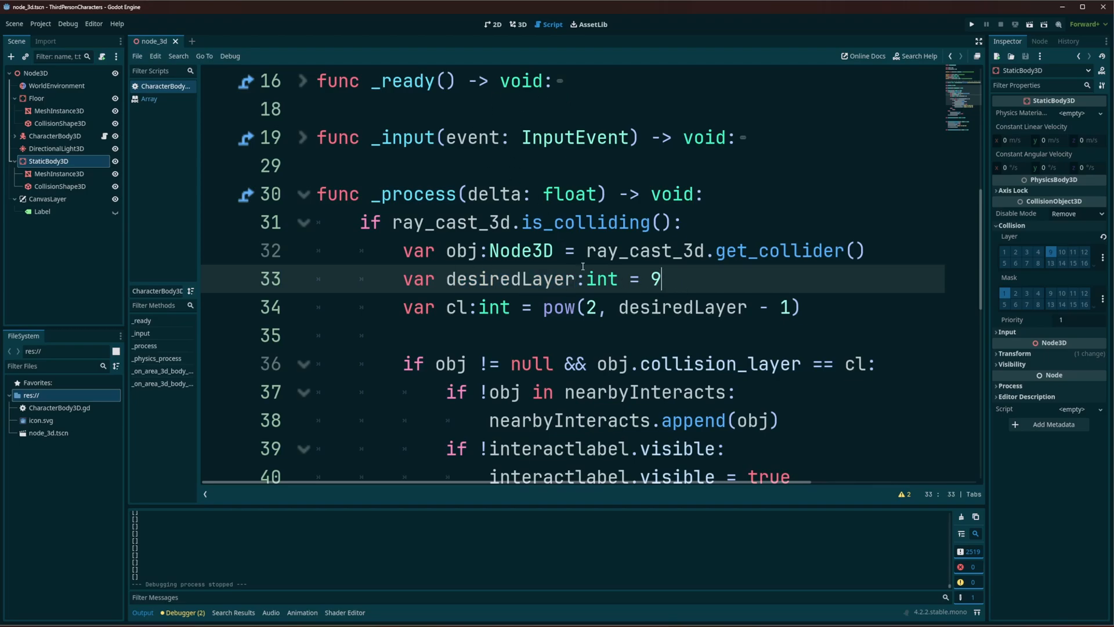
pyautogui.click(627, 307)
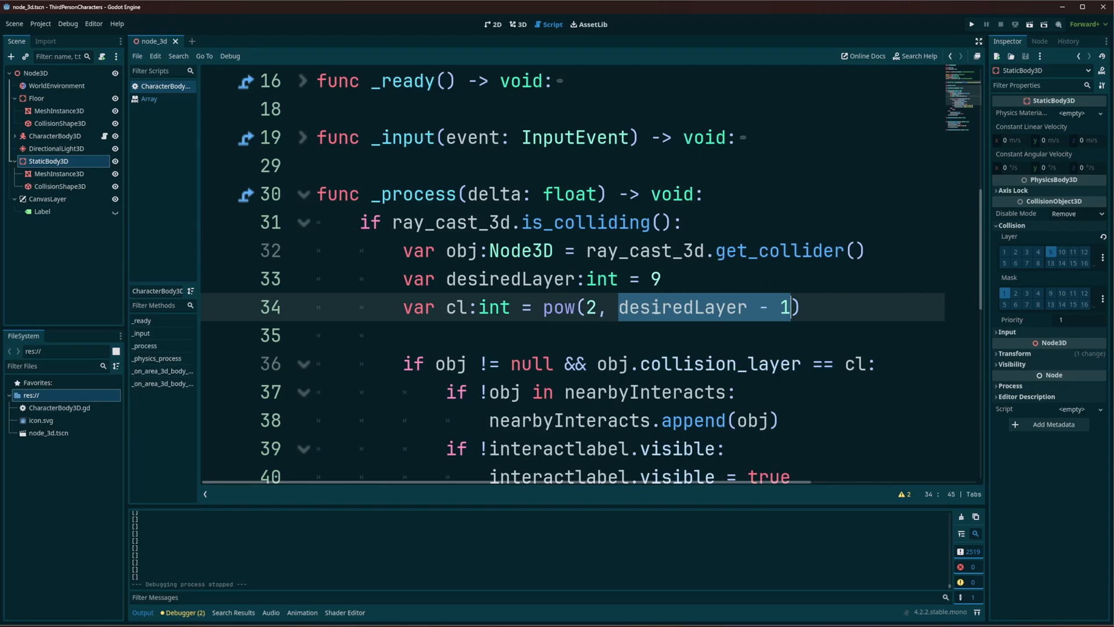
pyautogui.click(699, 307)
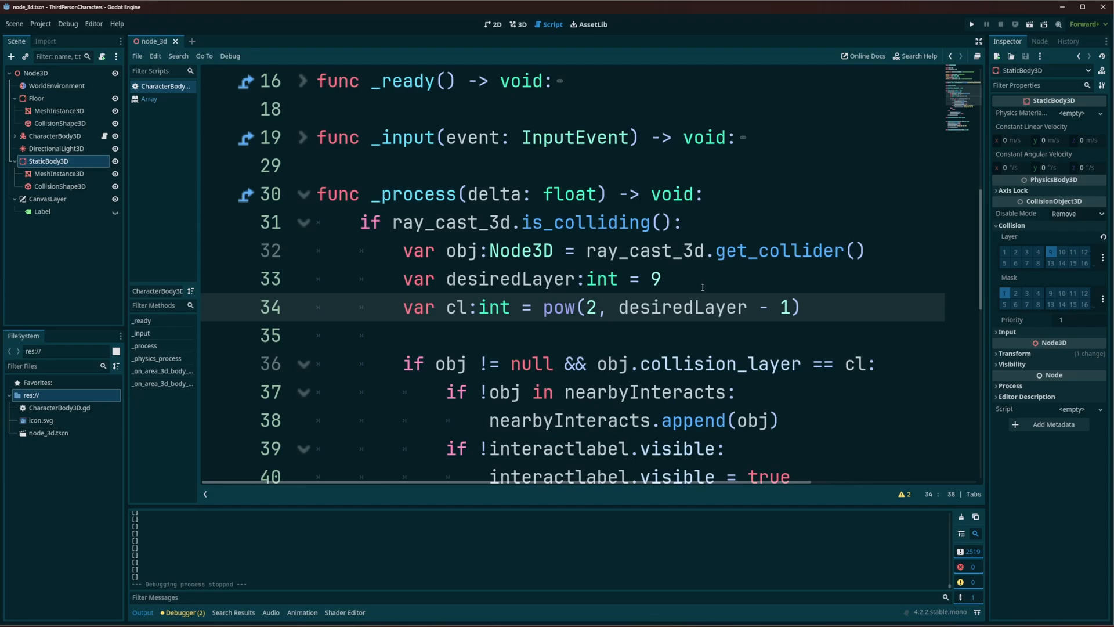
pyautogui.scroll(-3)
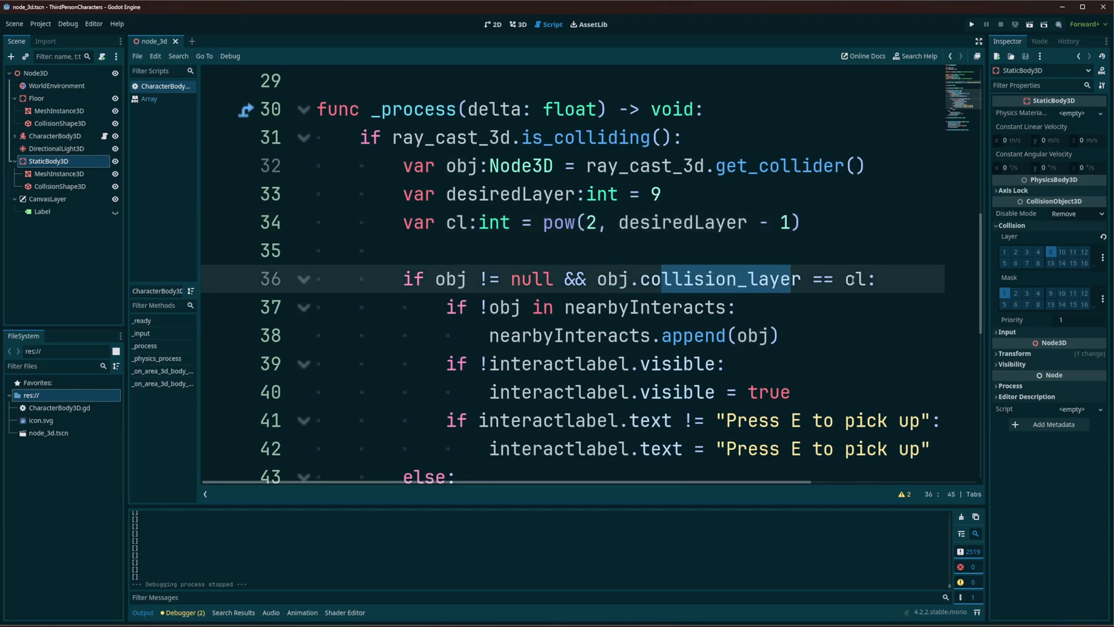
pyautogui.doubleClick(855, 279)
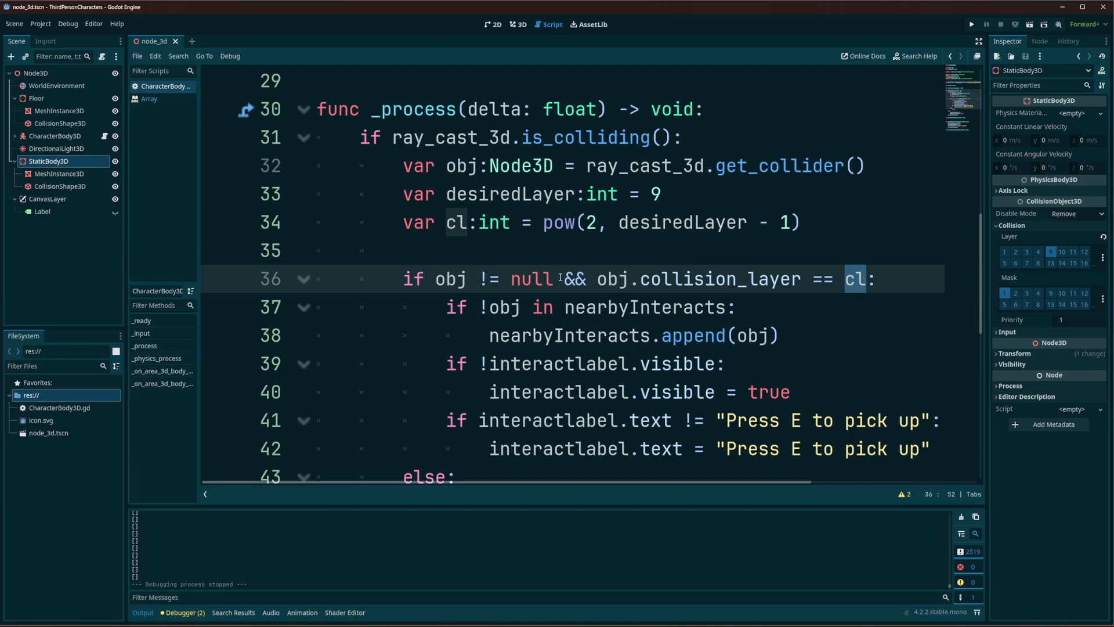
pyautogui.click(553, 279)
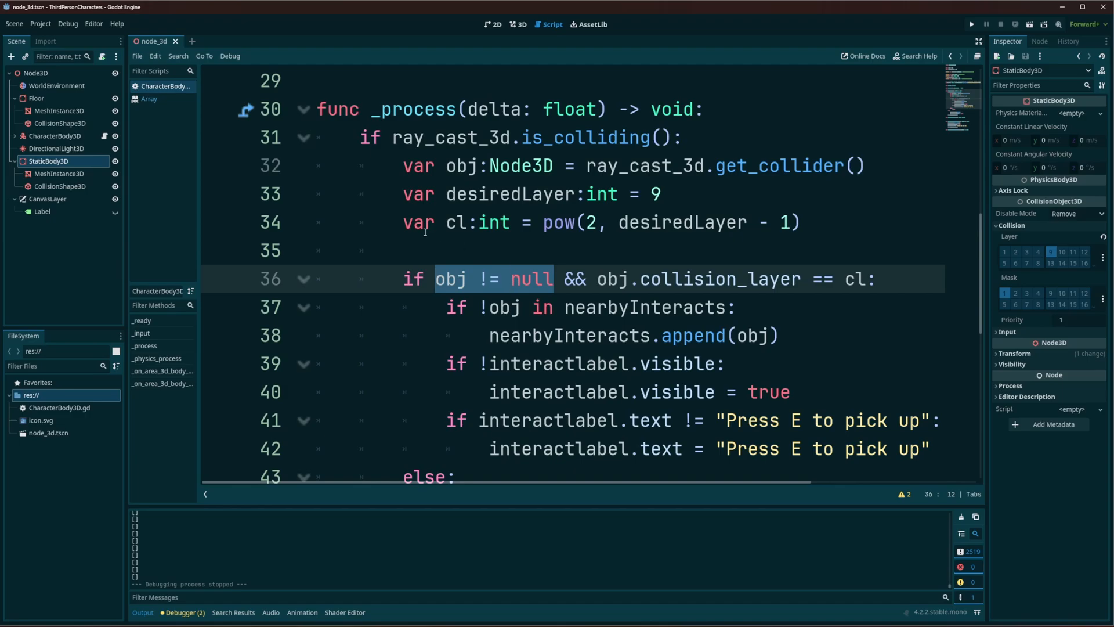
pyautogui.moveTo(445, 305)
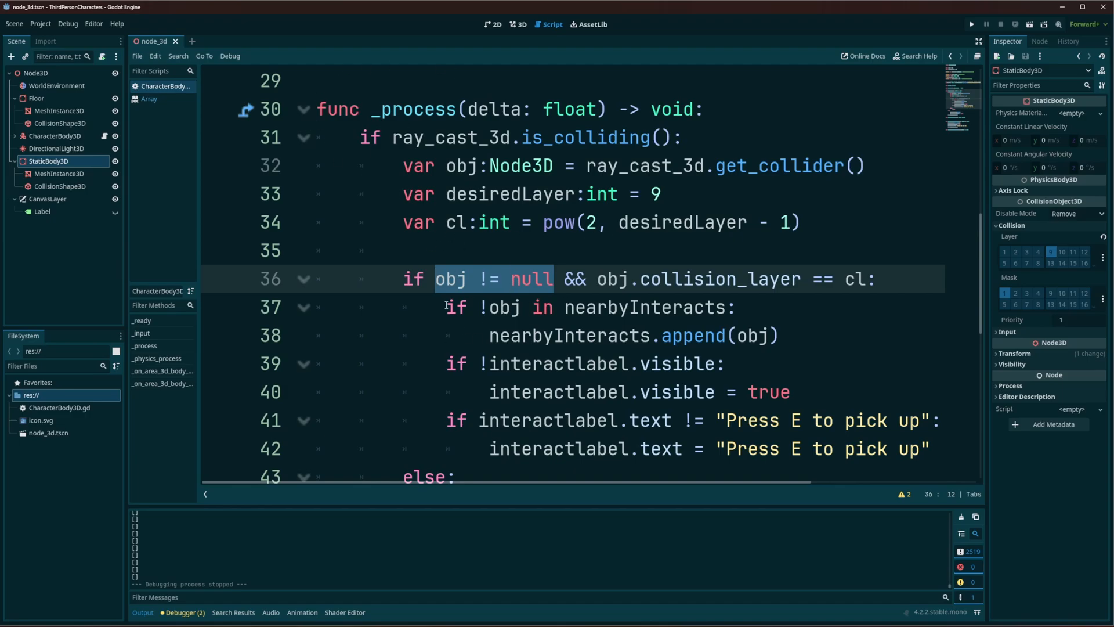
pyautogui.click(521, 306)
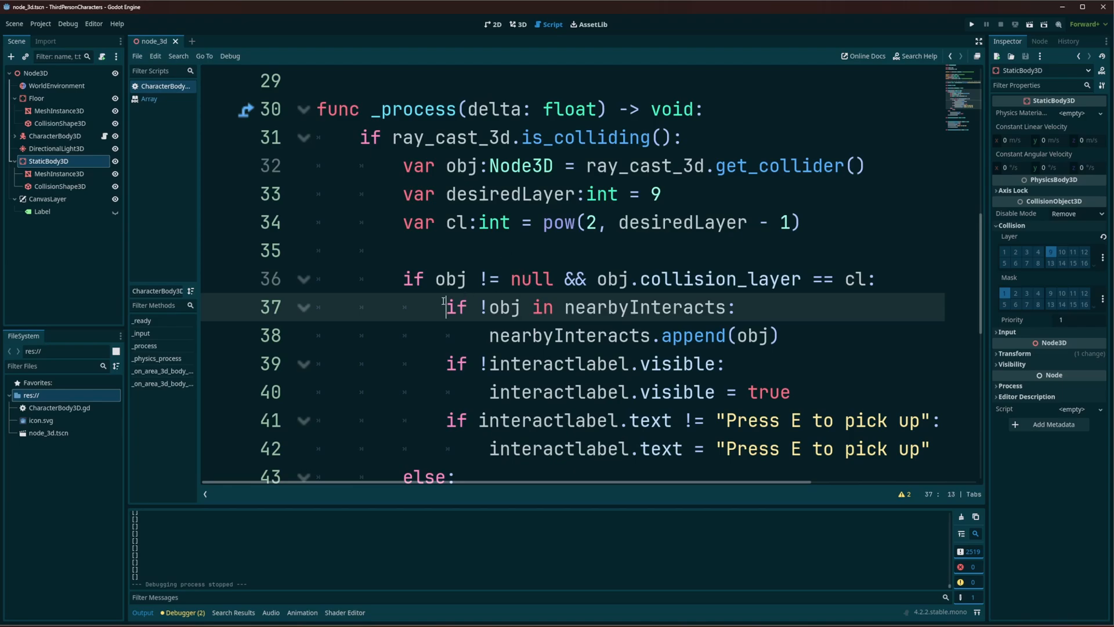
pyautogui.doubleClick(504, 307)
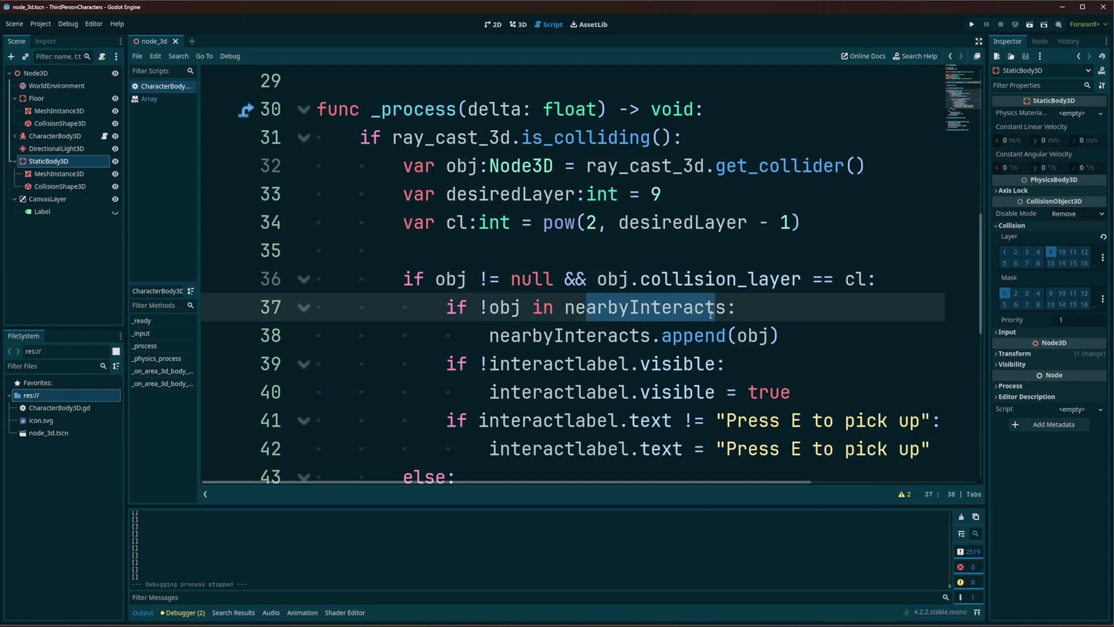
pyautogui.moveTo(624, 299)
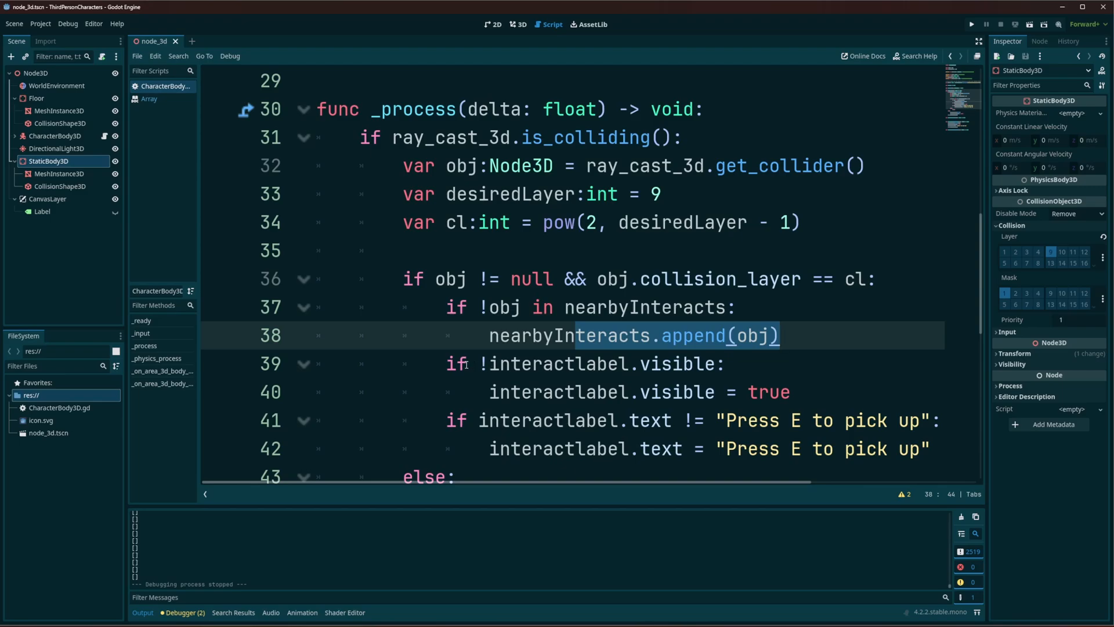
pyautogui.moveTo(490, 366)
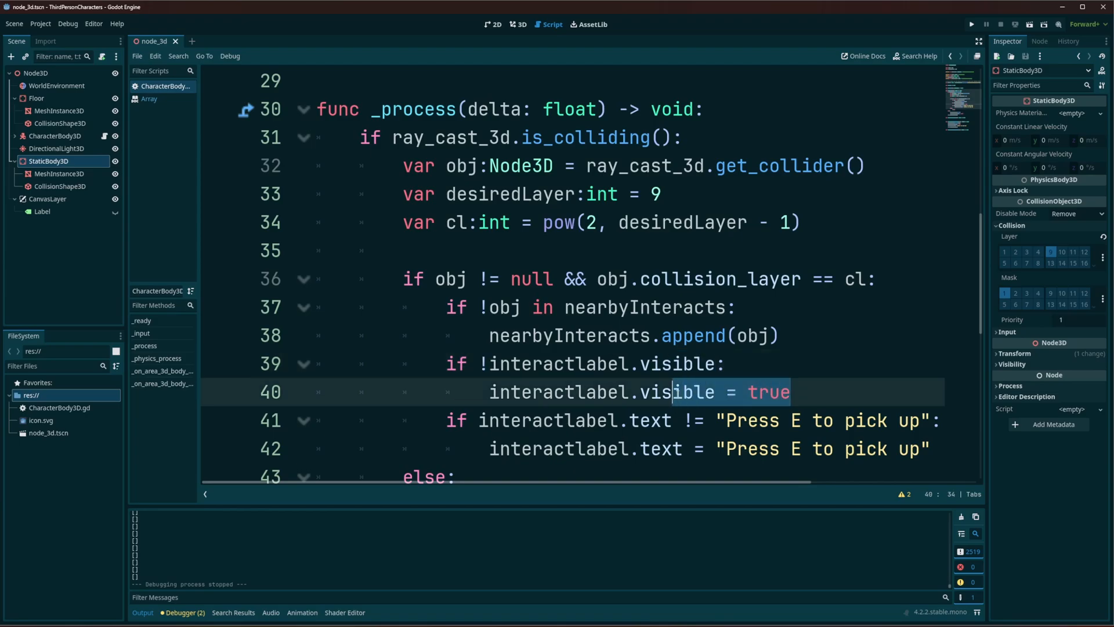
pyautogui.click(642, 420)
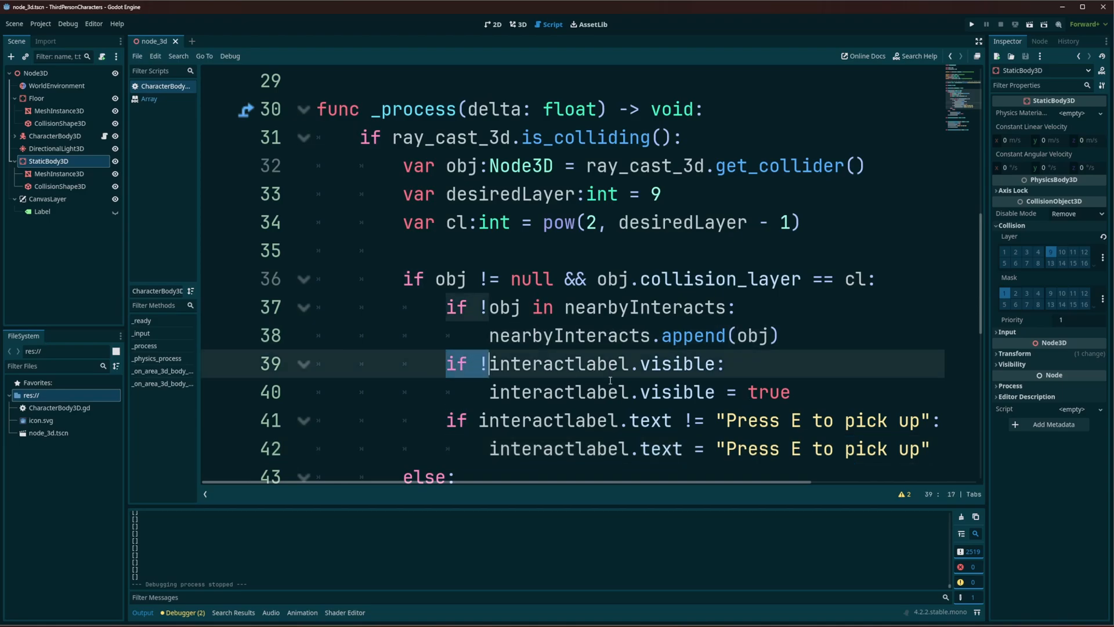
pyautogui.moveTo(486, 364); pyautogui.dragTo(864, 449)
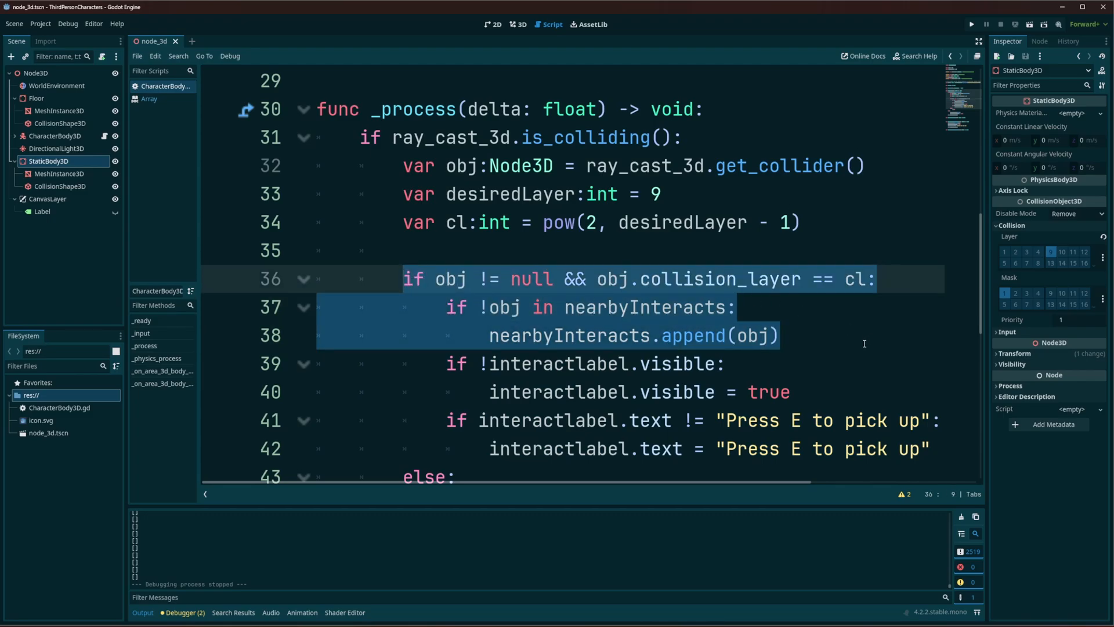
pyautogui.moveTo(814, 326)
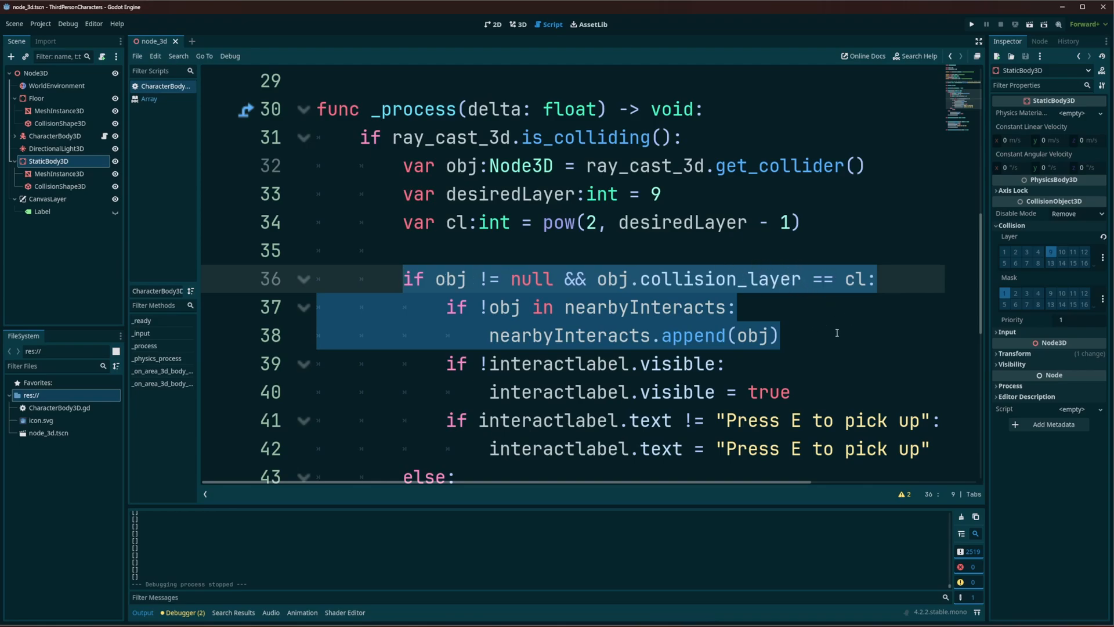
pyautogui.scroll(-3)
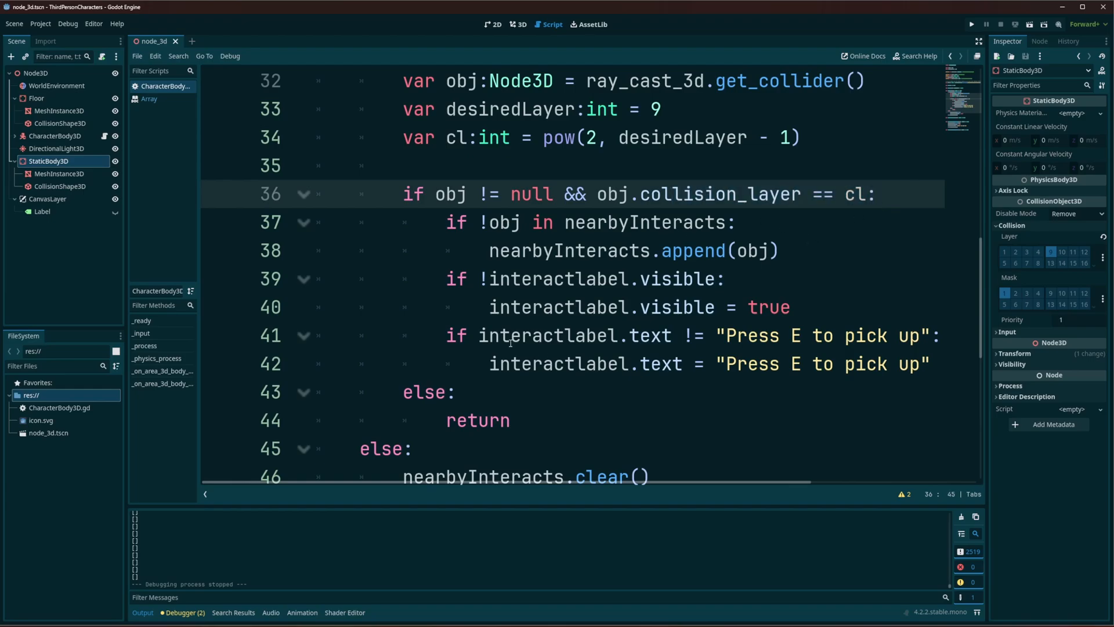
pyautogui.doubleClick(477, 420)
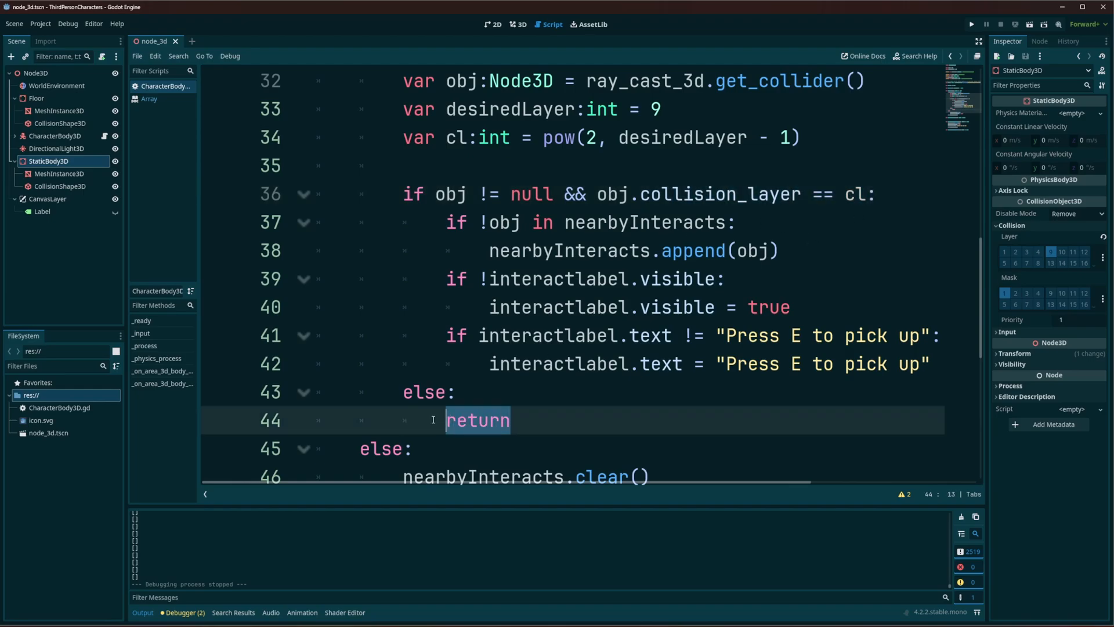
pyautogui.click(535, 421)
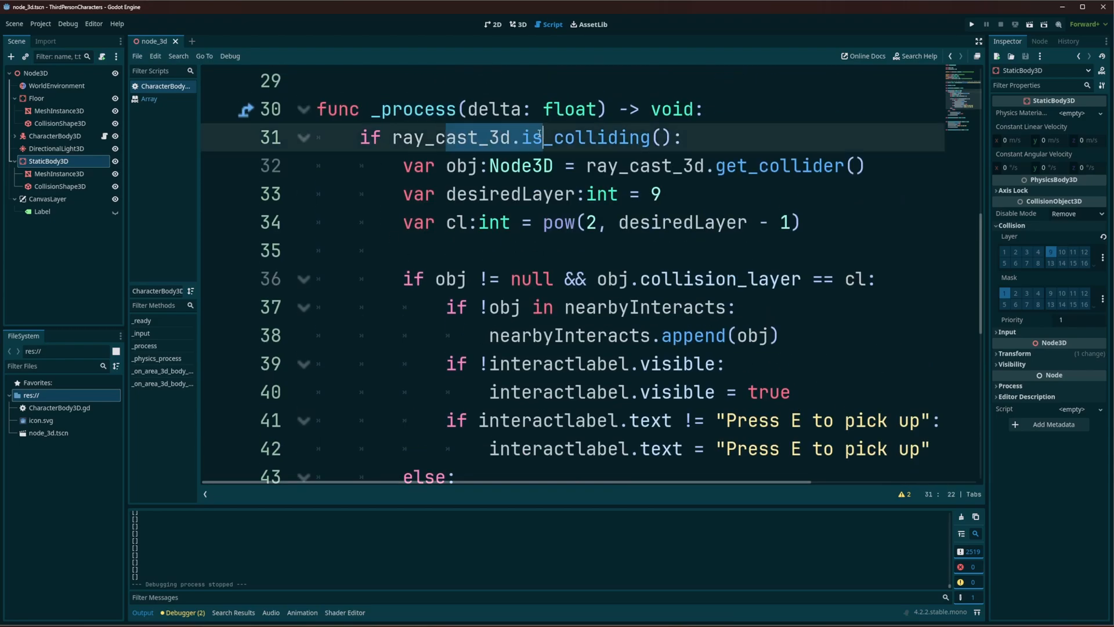
pyautogui.scroll(-3)
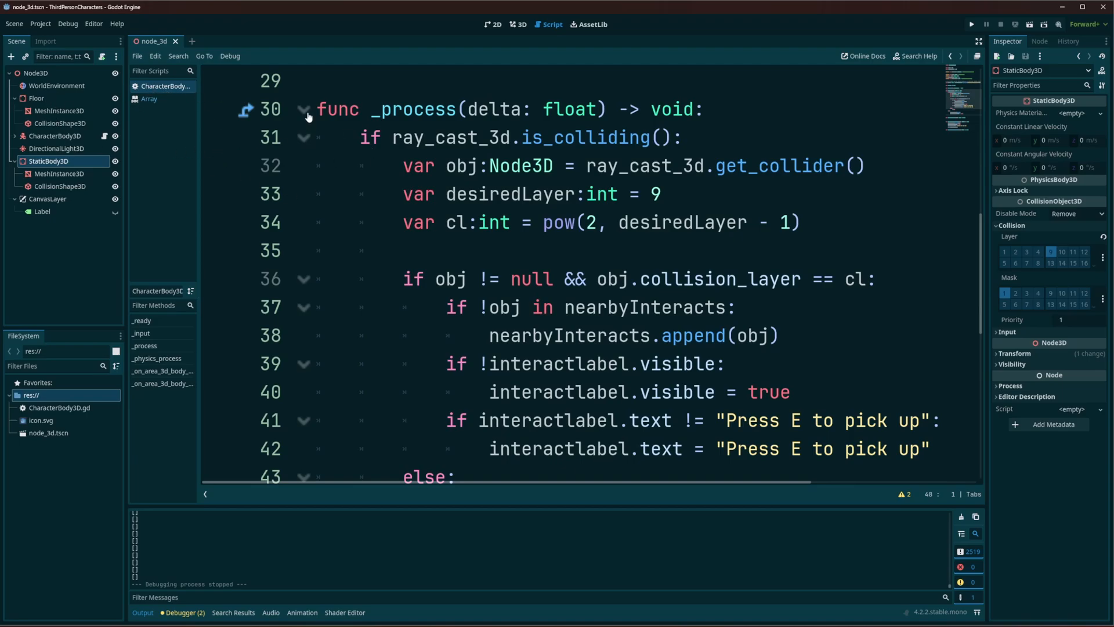
pyautogui.moveTo(79, 161)
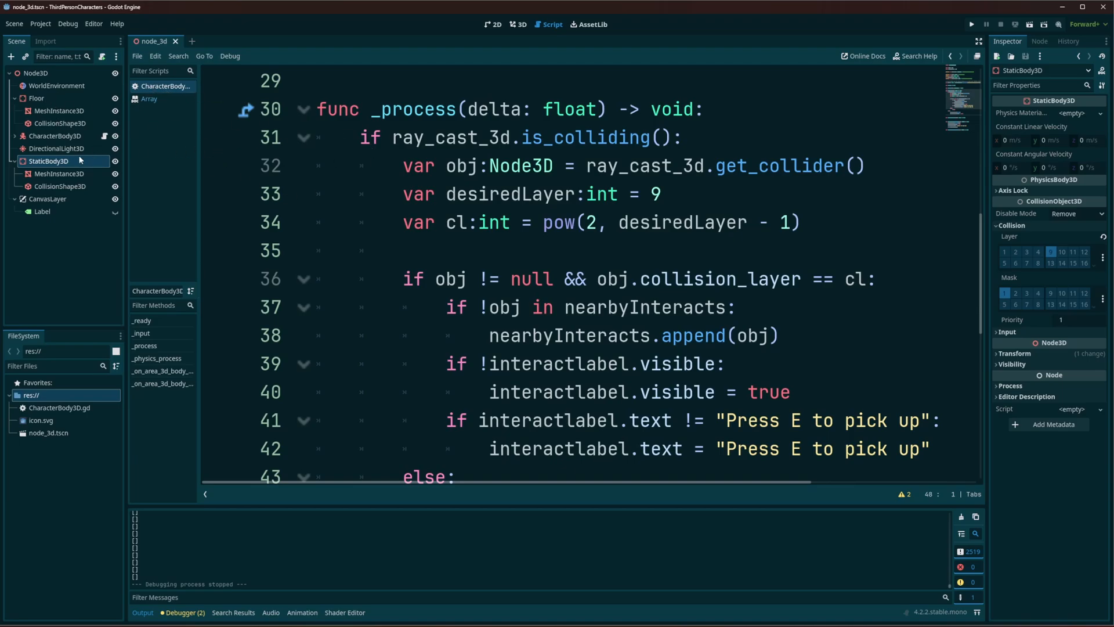
pyautogui.moveTo(12, 137)
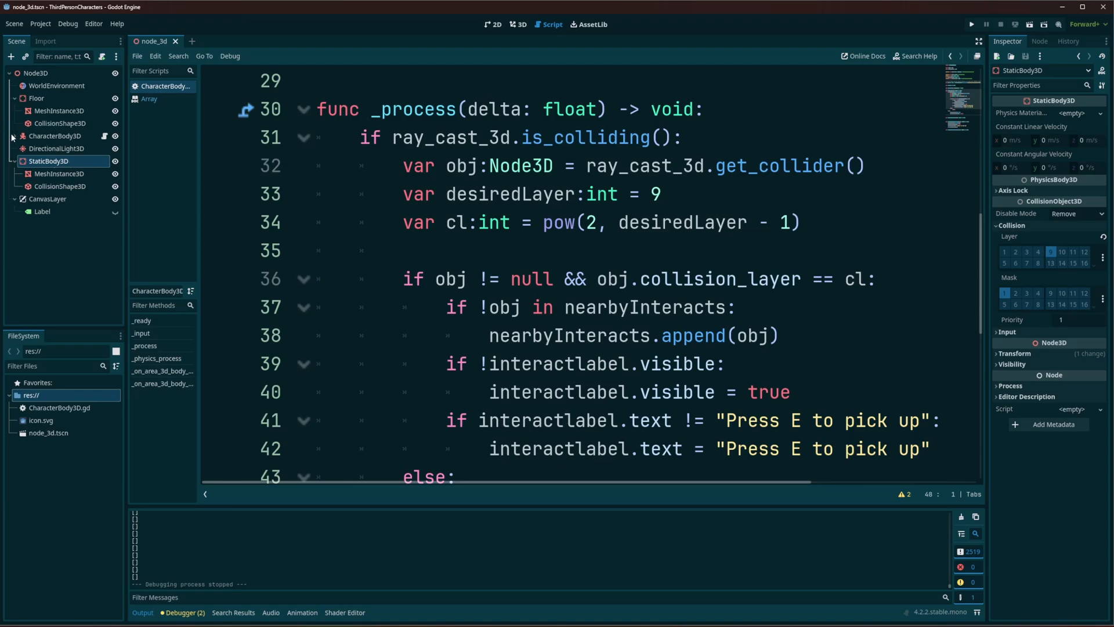
# Enable the character's RayCast3D and toggle the Area3D CollisionShape3D's Disabled setting
pyautogui.click(55, 135)
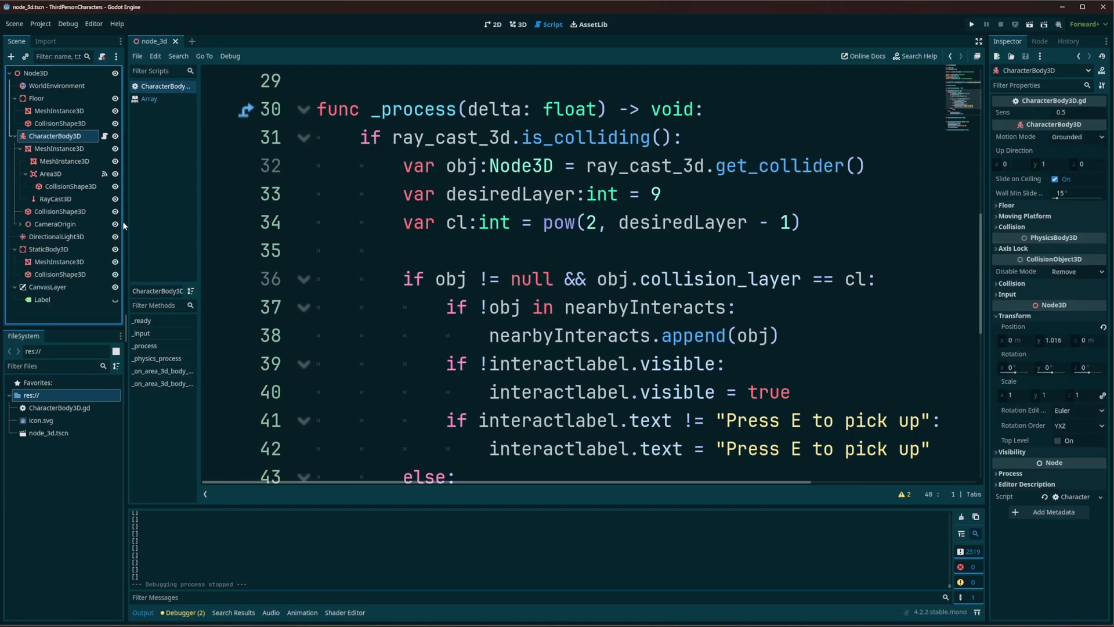
pyautogui.click(56, 199)
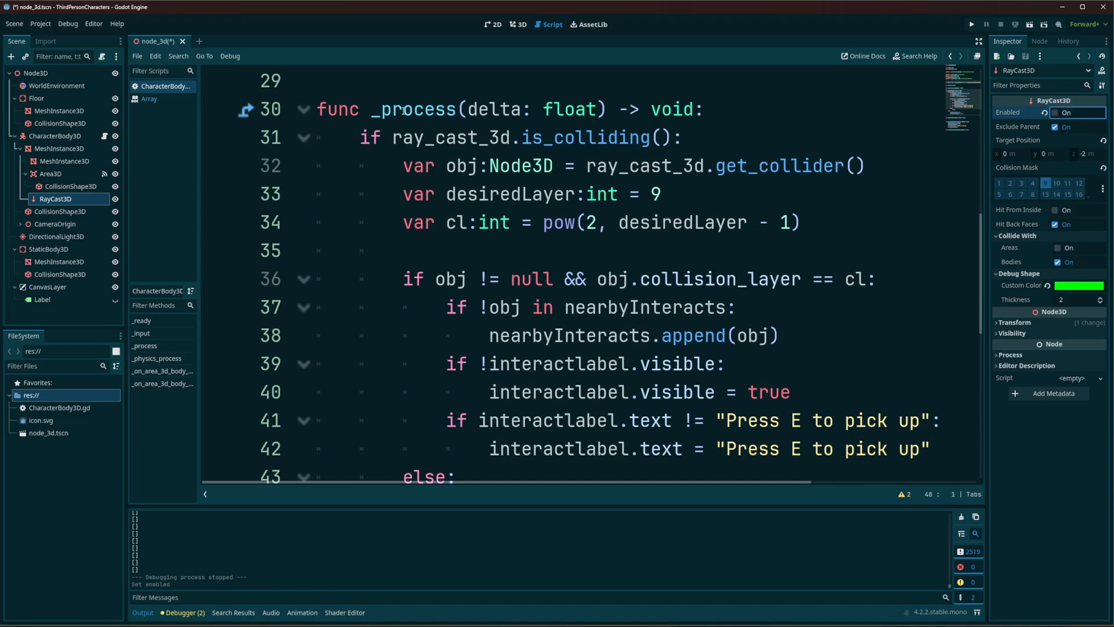
pyautogui.click(518, 23)
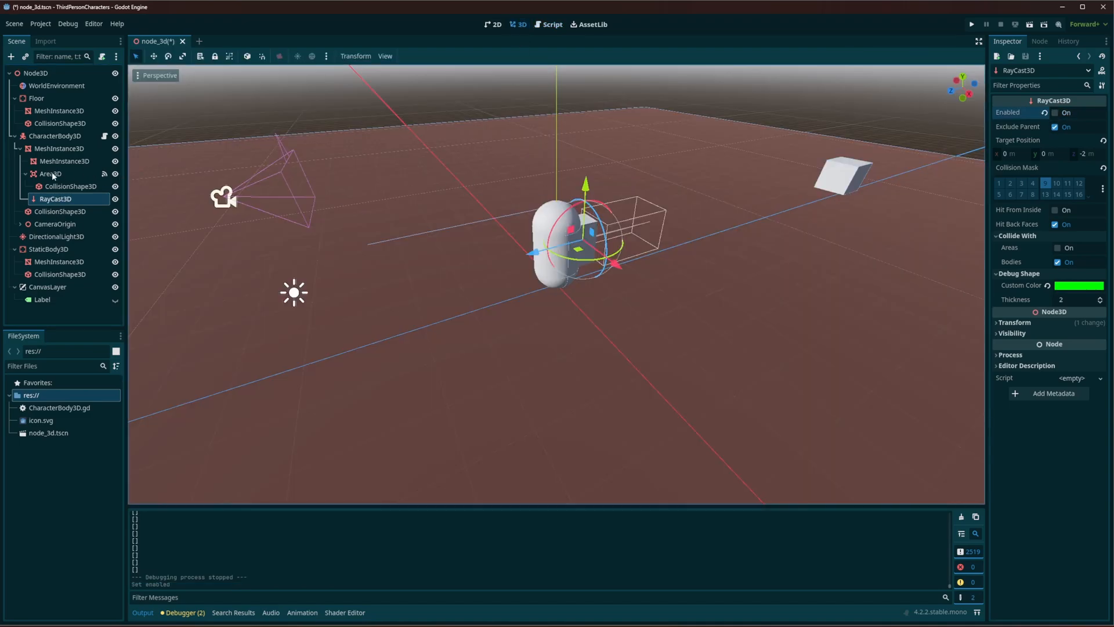
pyautogui.click(70, 186)
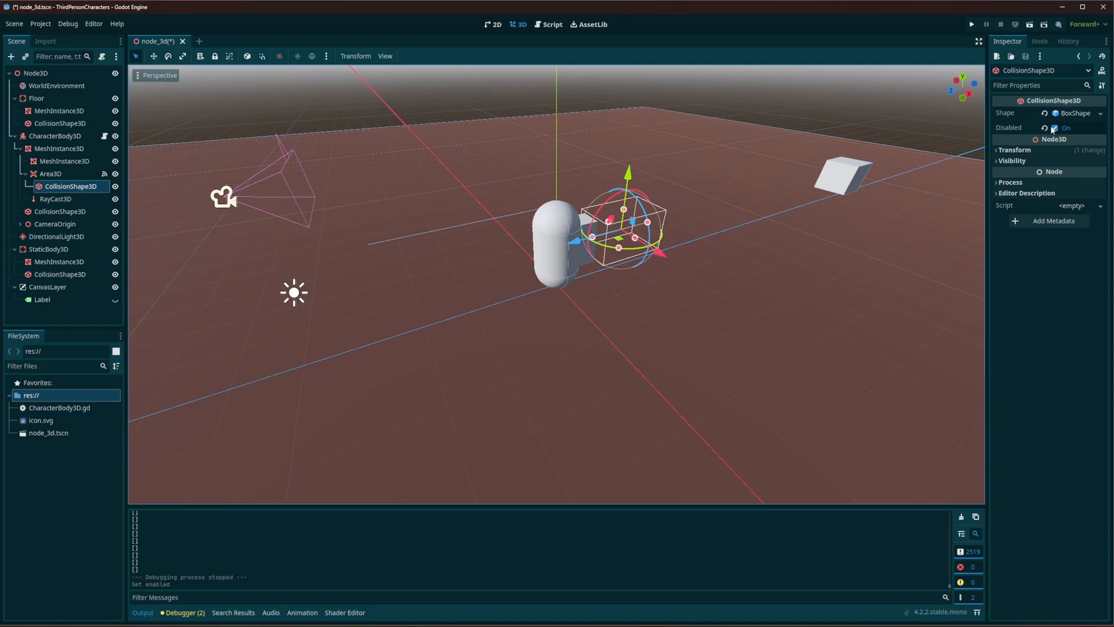
pyautogui.click(1055, 127)
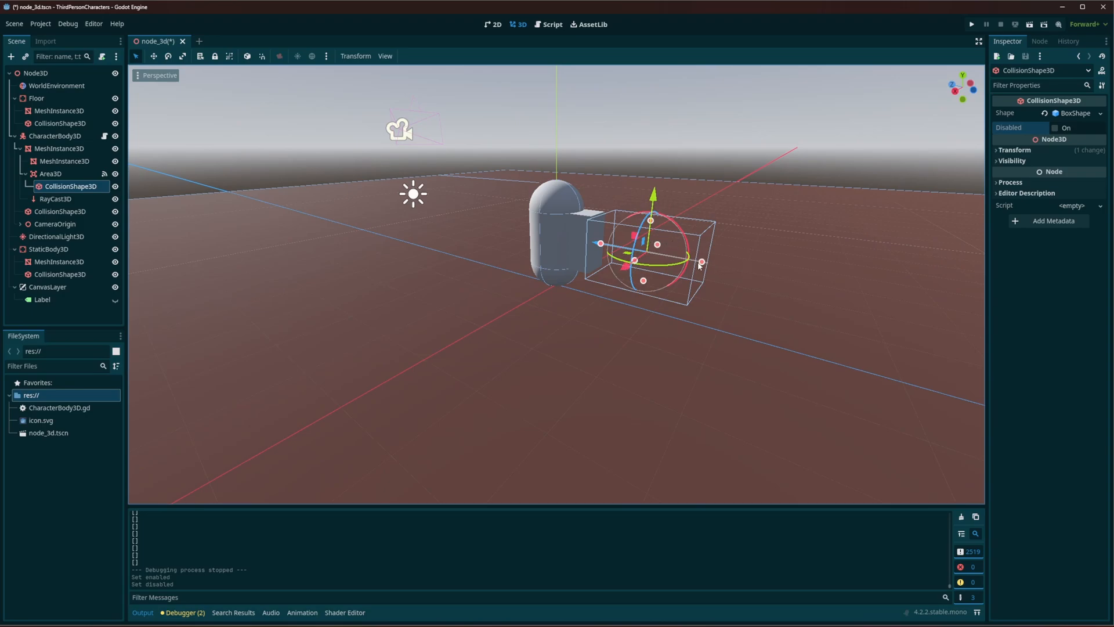
pyautogui.moveTo(699, 263); pyautogui.dragTo(700, 273)
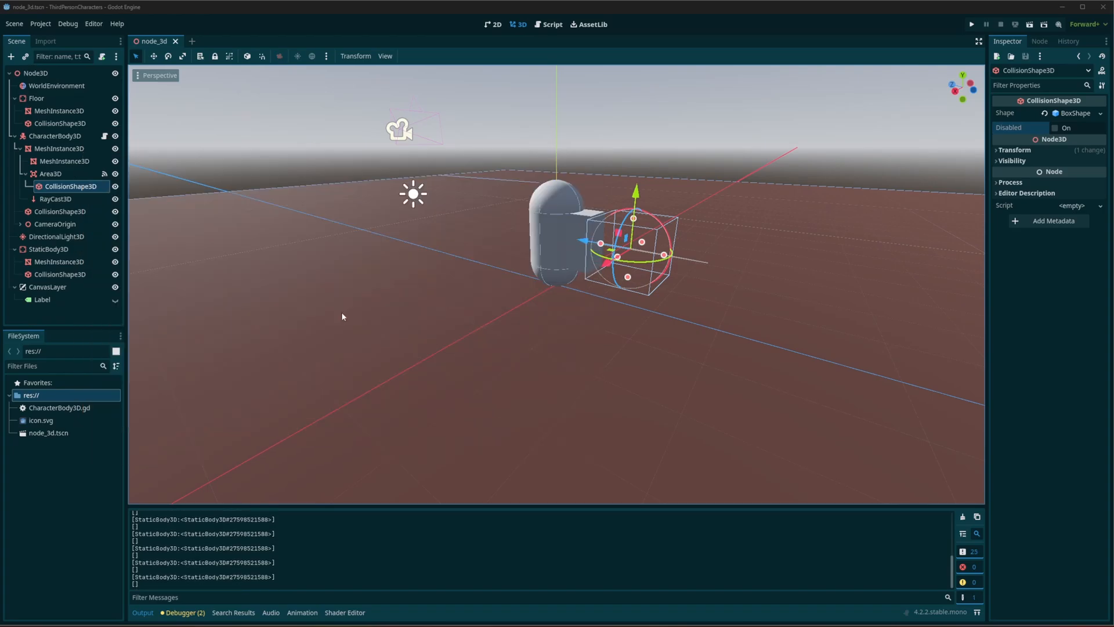
# Run the game, press E at the box to pick it up, then close the game
pyautogui.click(550, 25)
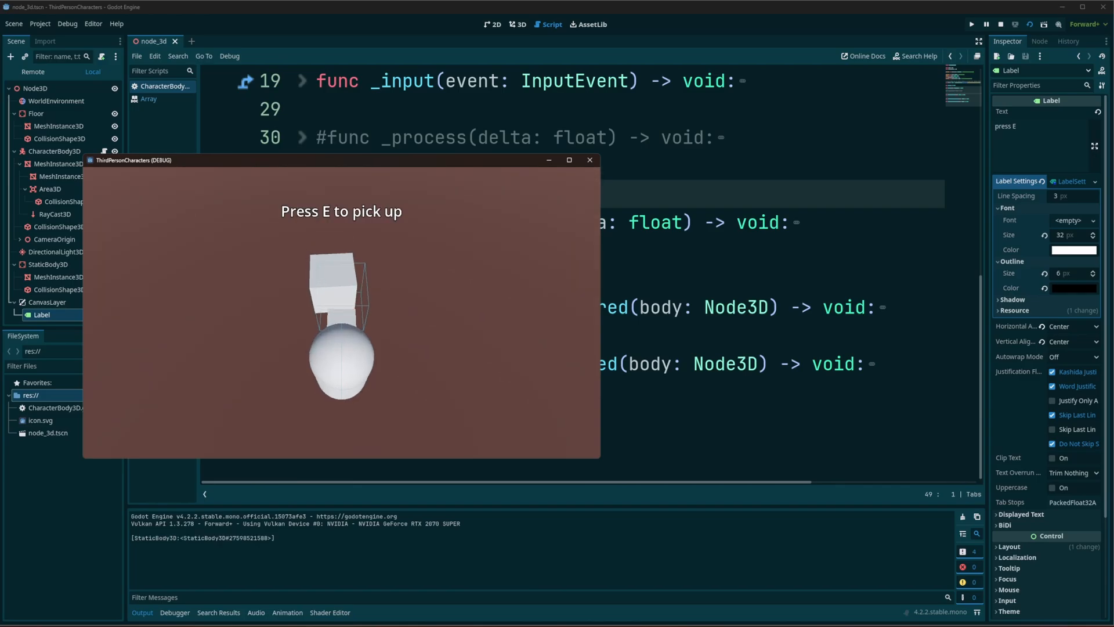
pyautogui.press('e')
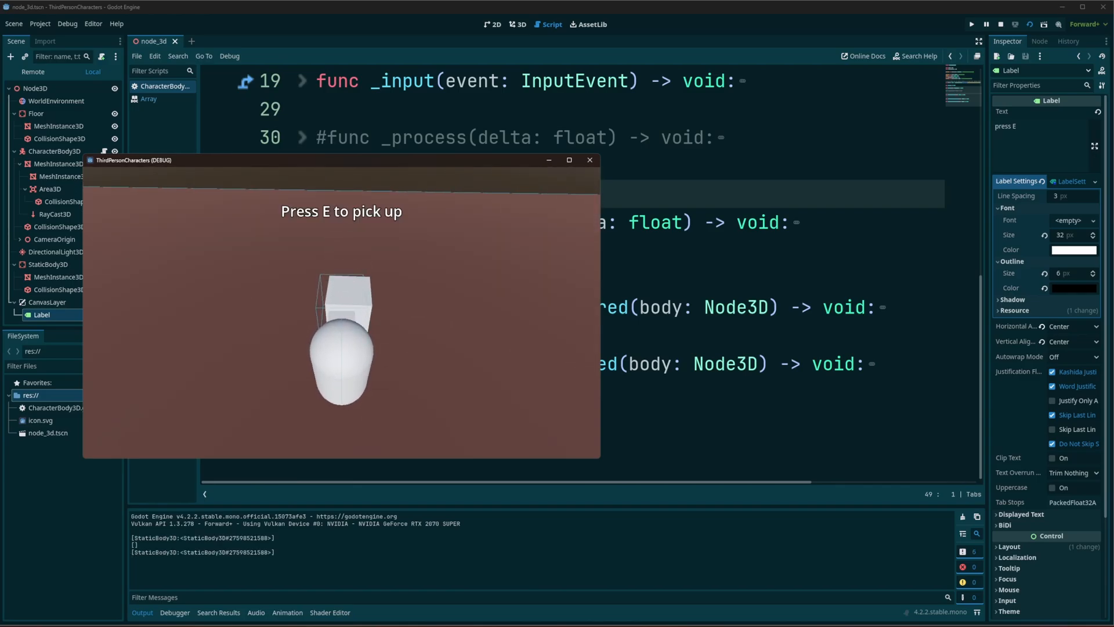
pyautogui.press('e')
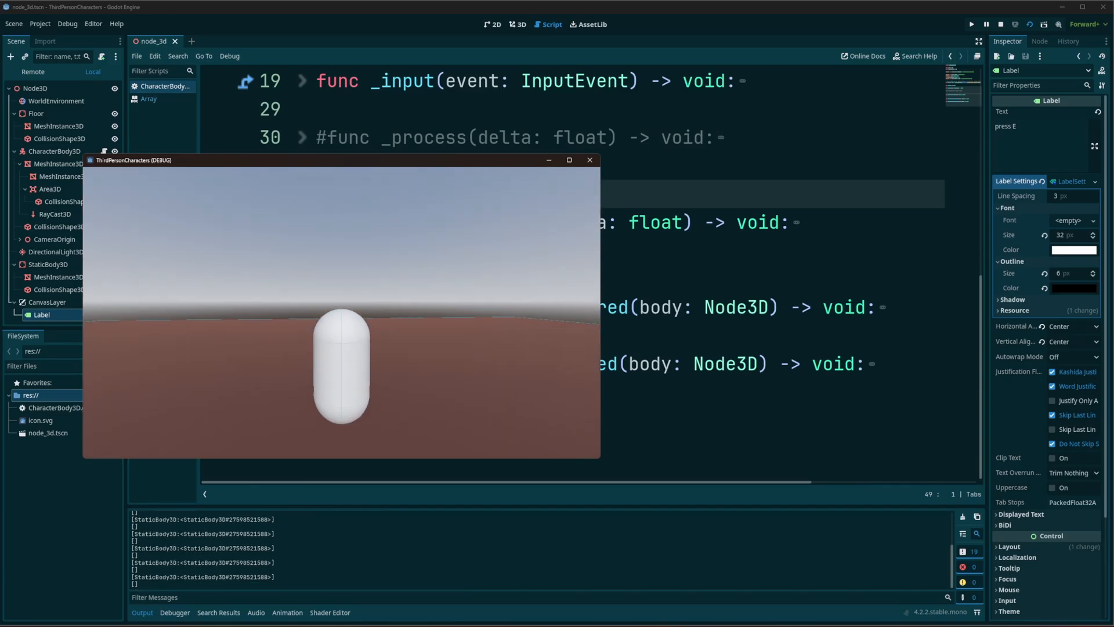
pyautogui.click(1002, 23)
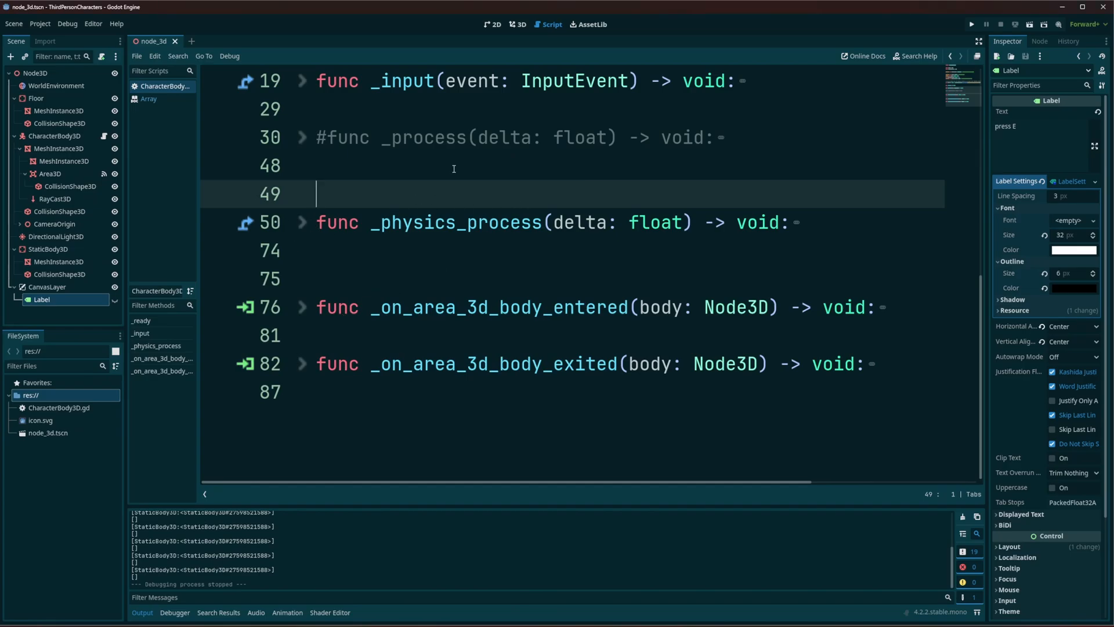
pyautogui.moveTo(308, 140)
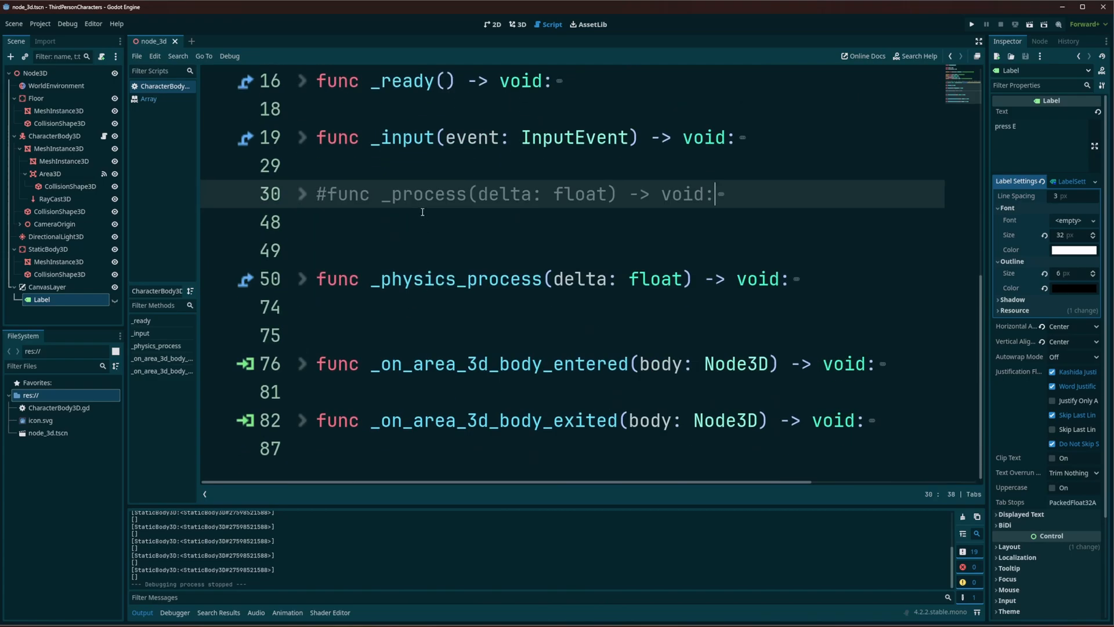
pyautogui.moveTo(466, 221)
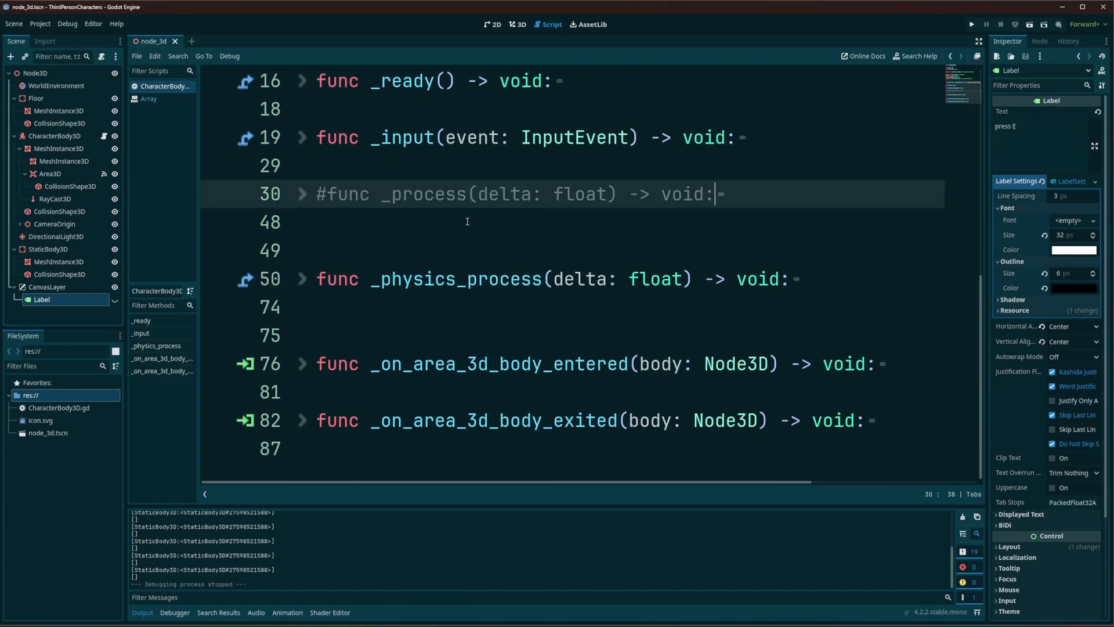
pyautogui.moveTo(306, 370)
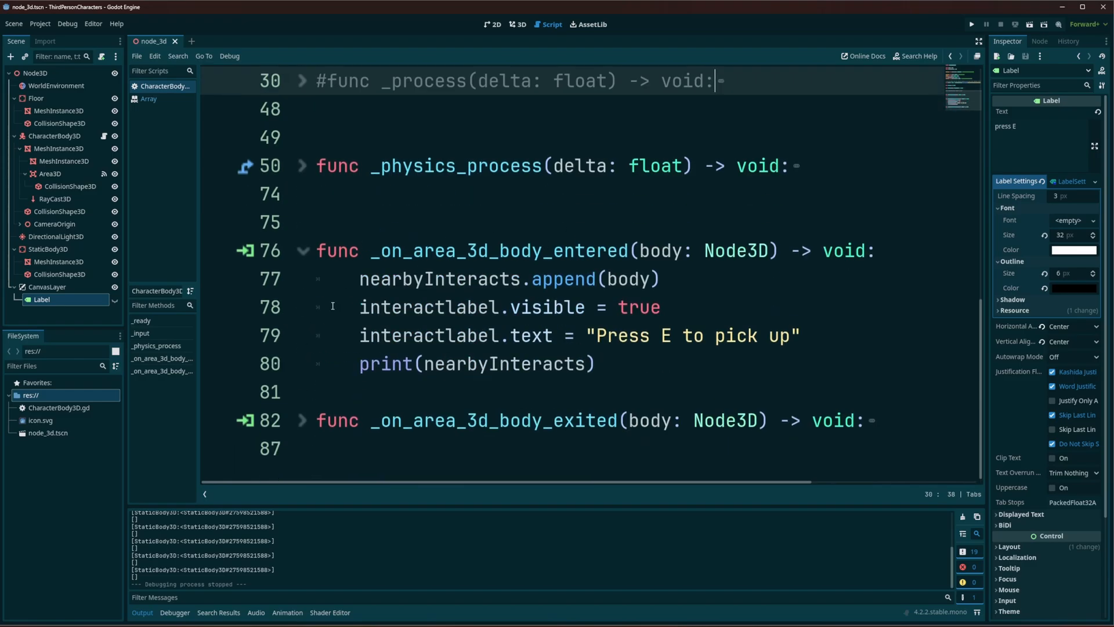
pyautogui.moveTo(573, 436)
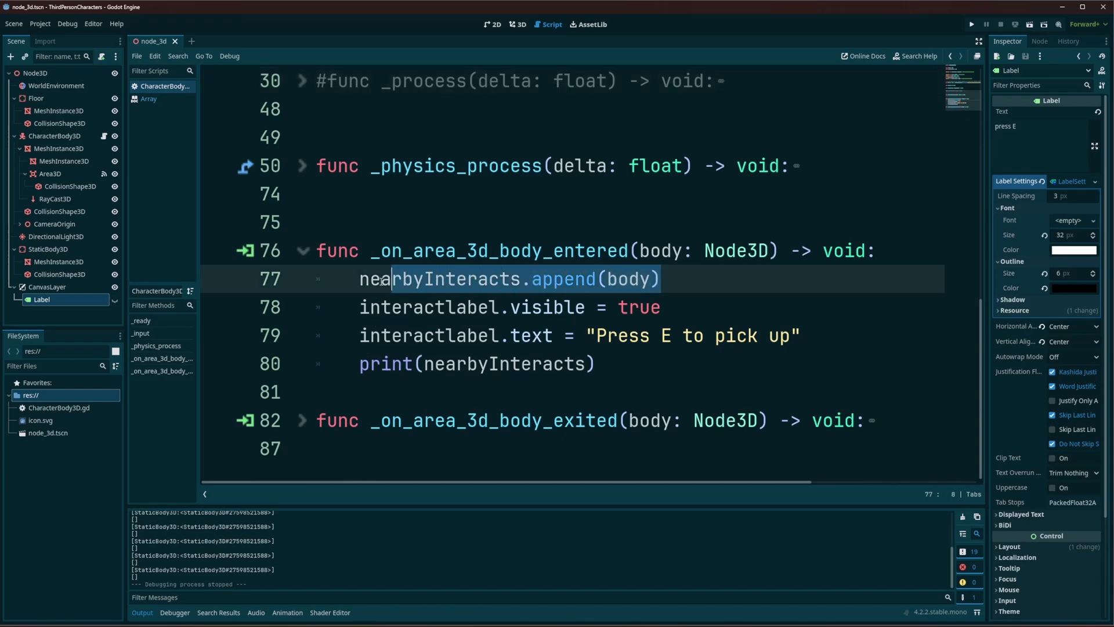
pyautogui.click(694, 278)
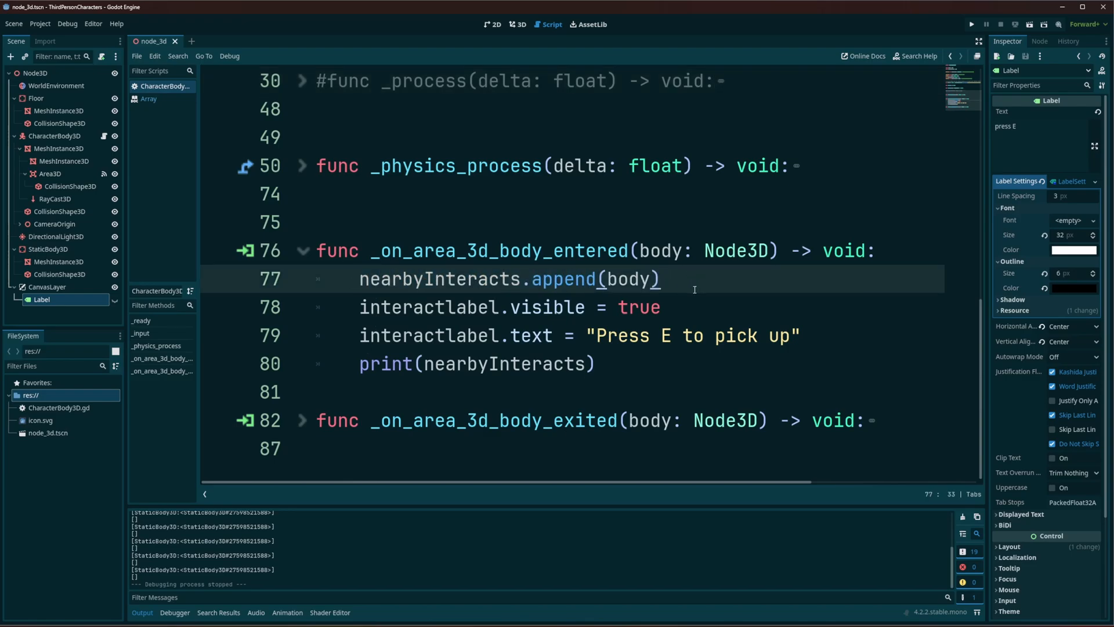
pyautogui.doubleClick(667, 250)
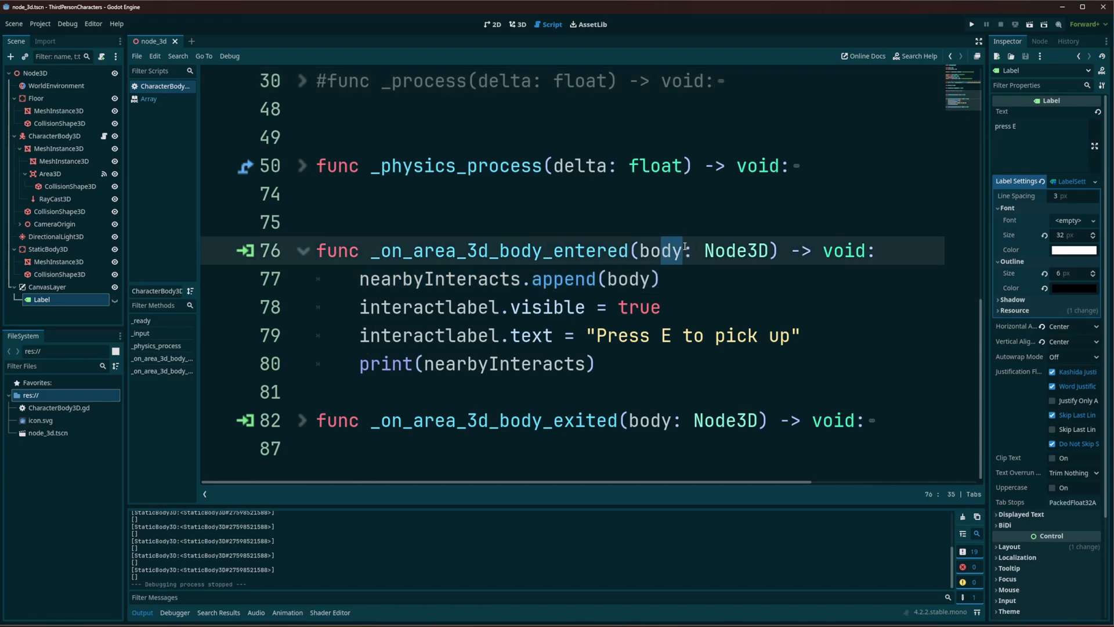
pyautogui.click(627, 278)
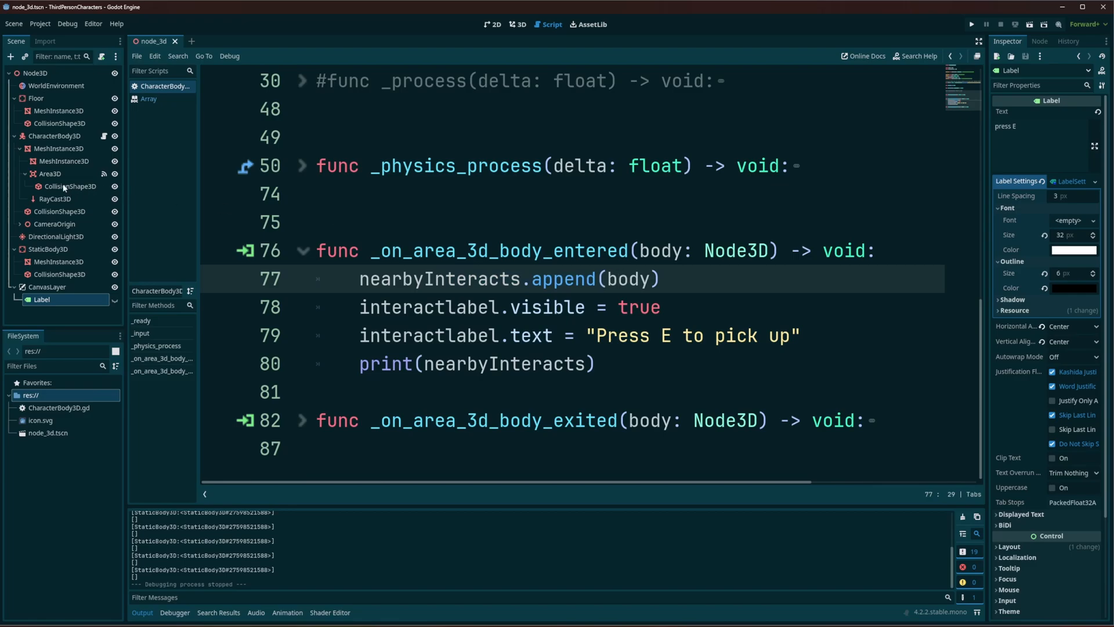
# Select CollisionShape3D, then Area3D to check its collision mask on layer 9
pyautogui.click(70, 187)
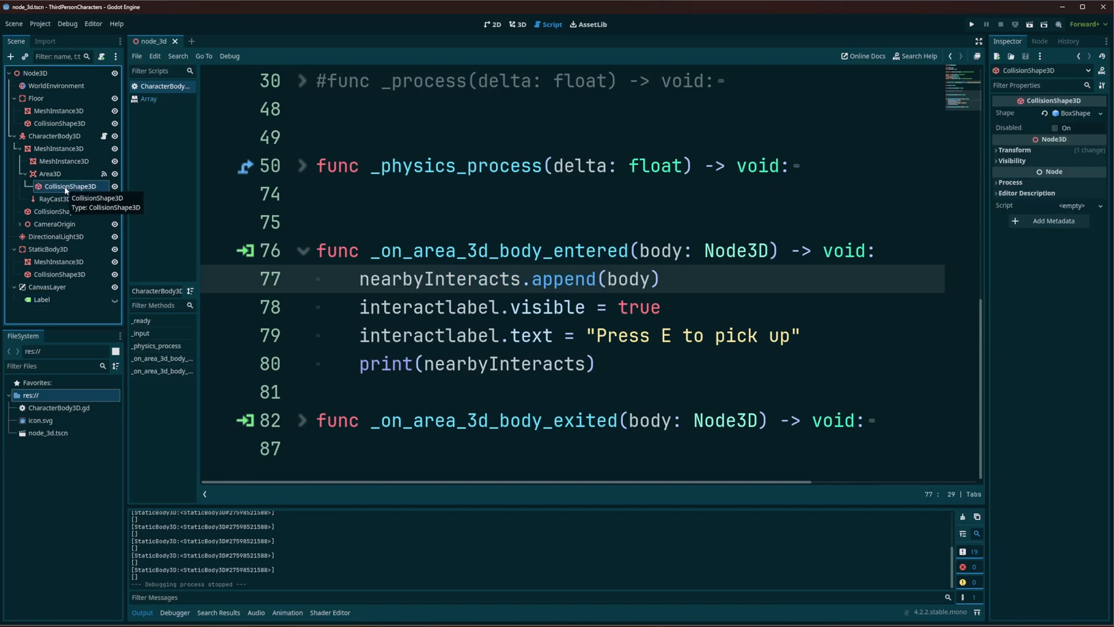
pyautogui.click(49, 173)
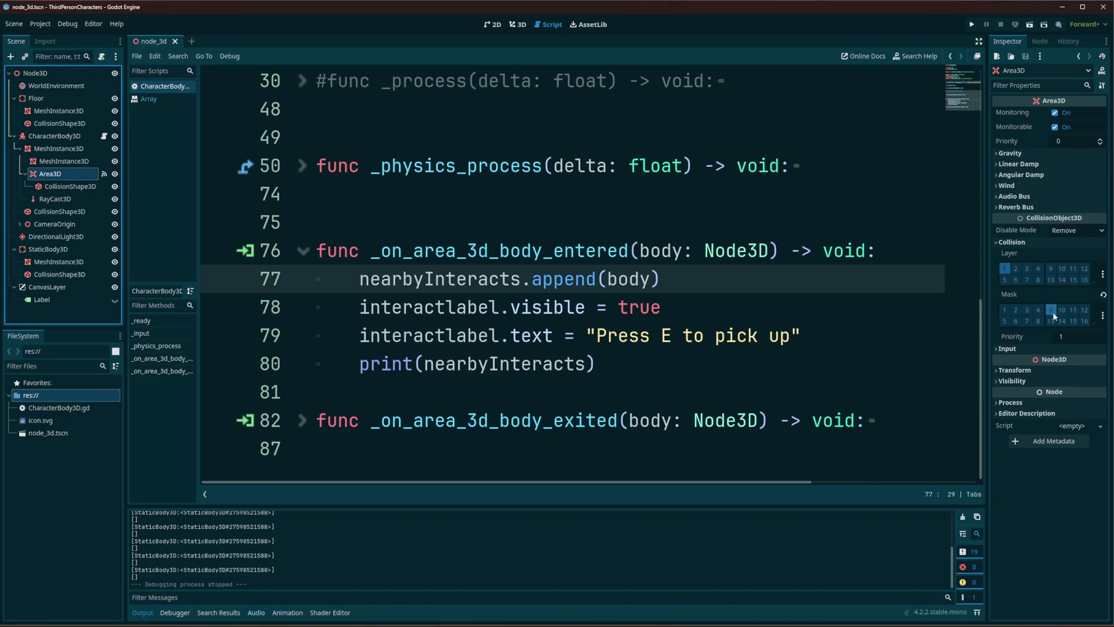
pyautogui.moveTo(1052, 310)
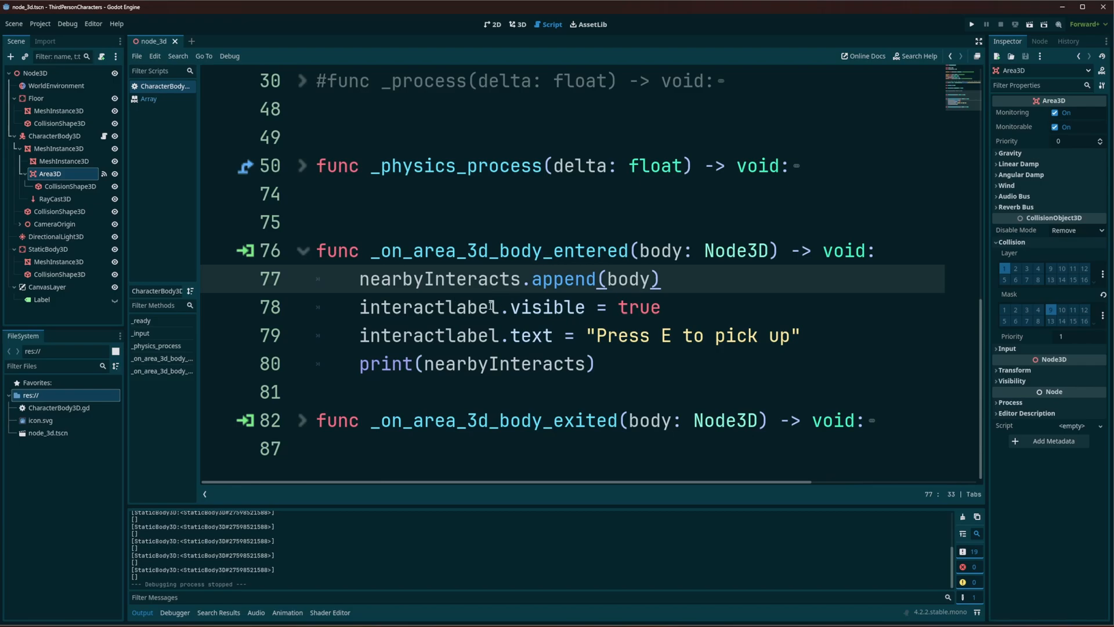
pyautogui.click(446, 306)
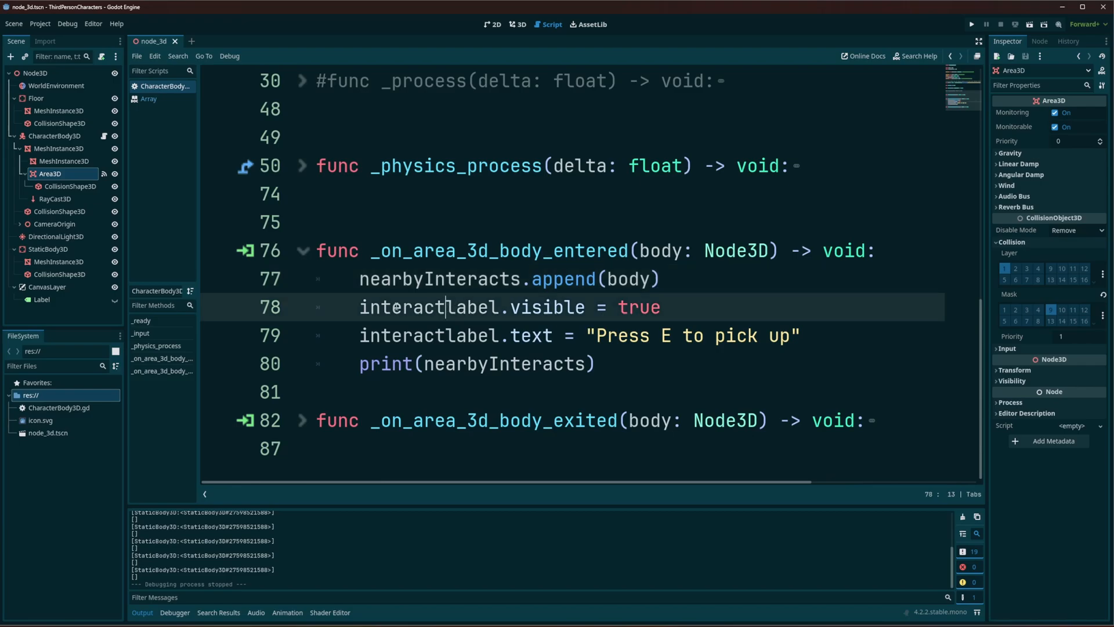
pyautogui.doubleClick(568, 279)
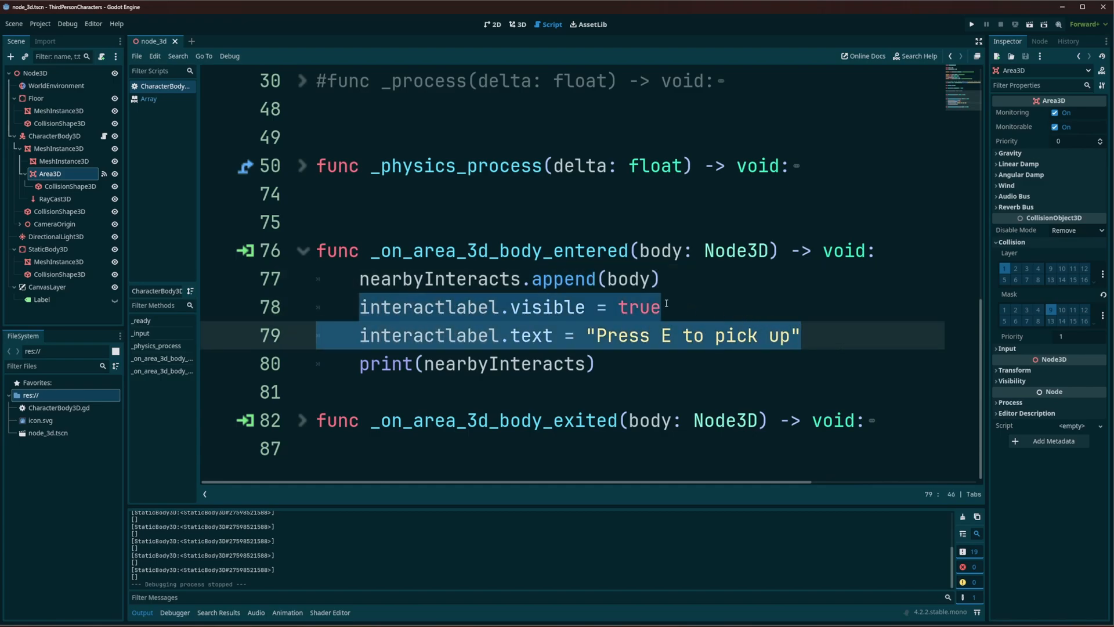
pyautogui.moveTo(636, 346)
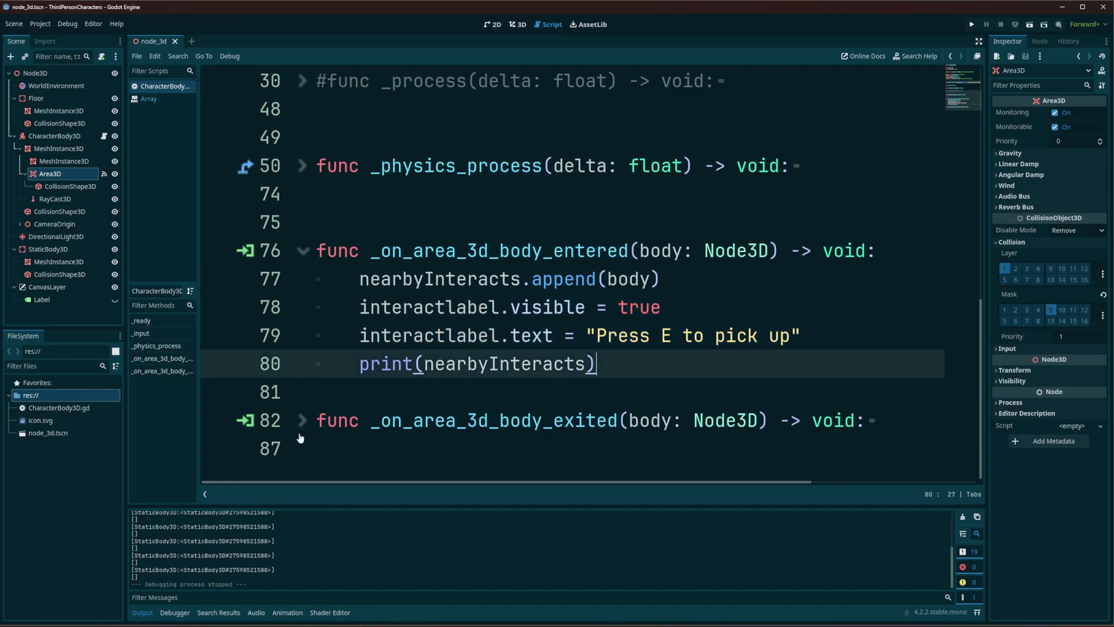
pyautogui.scroll(-3)
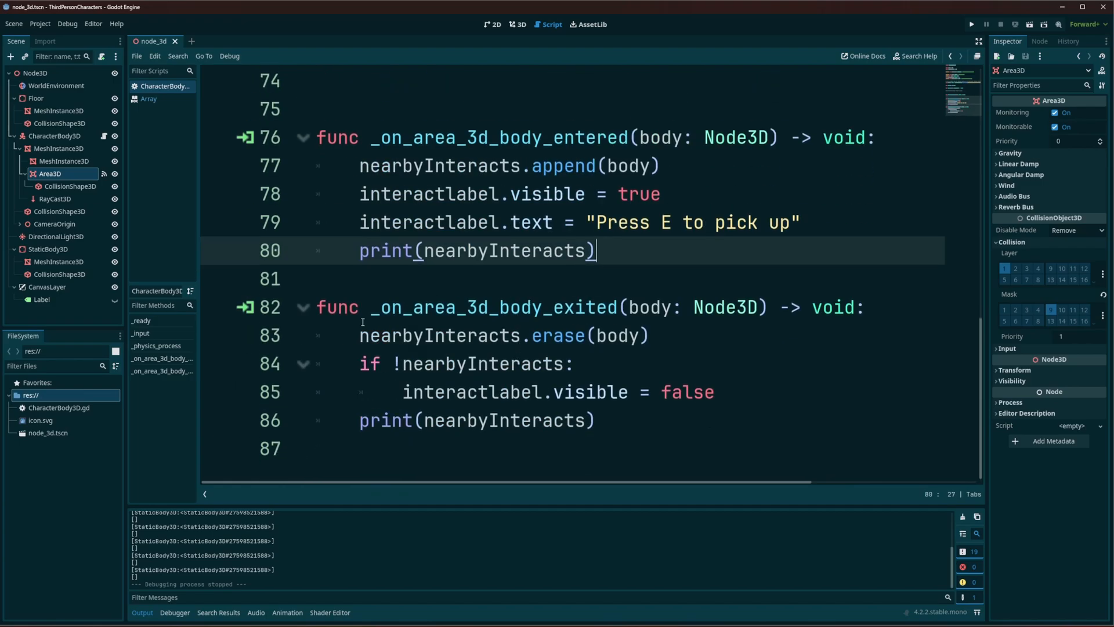
pyautogui.moveTo(680, 323)
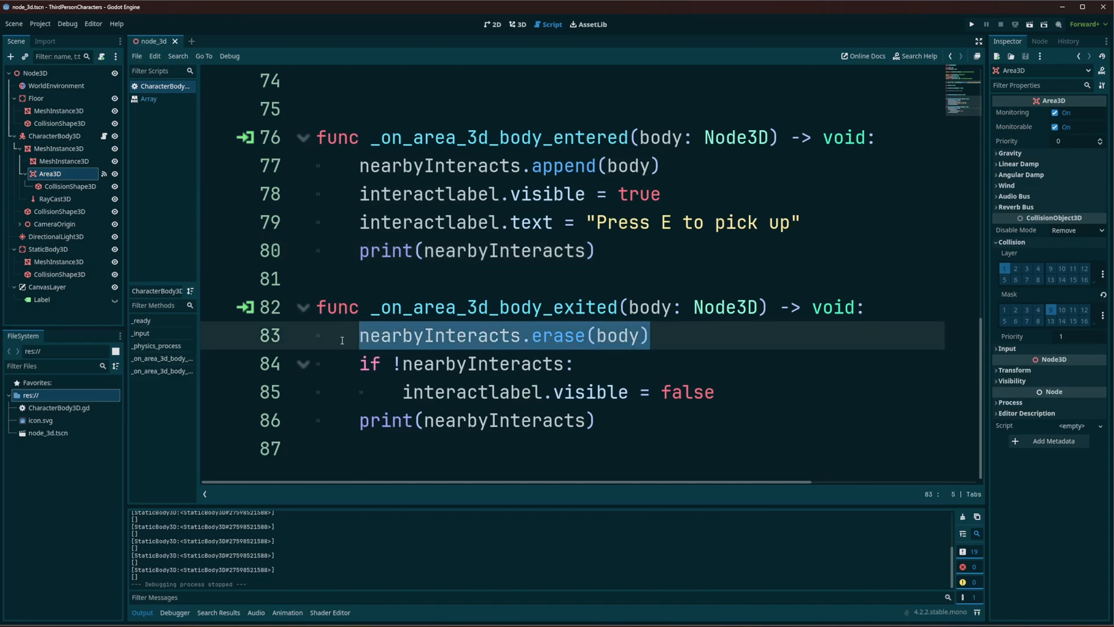
pyautogui.moveTo(334, 265)
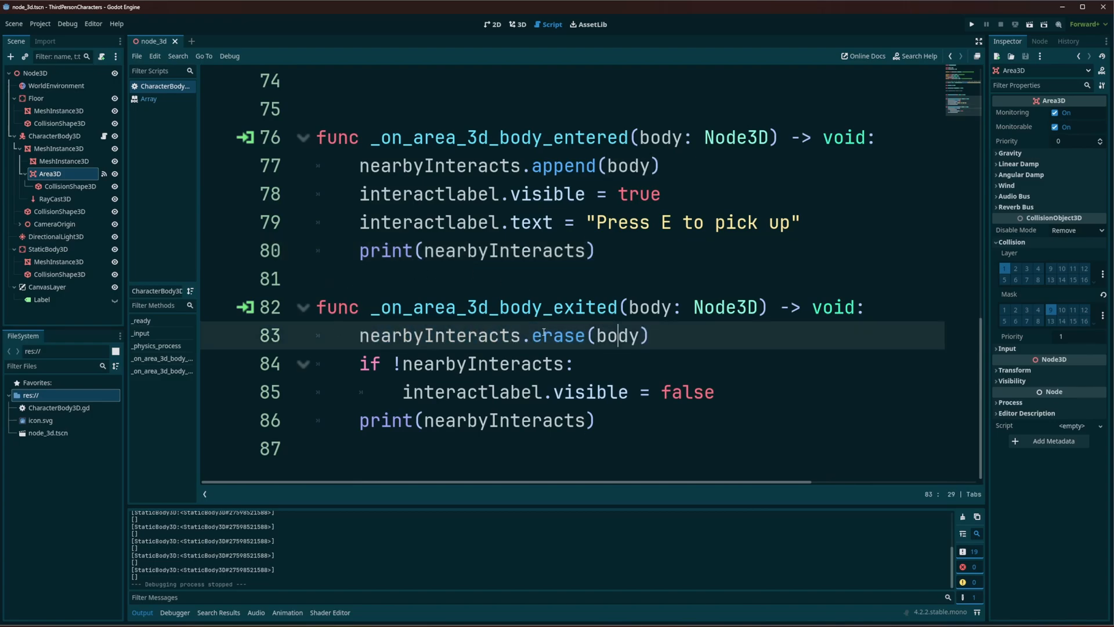
pyautogui.doubleClick(559, 335)
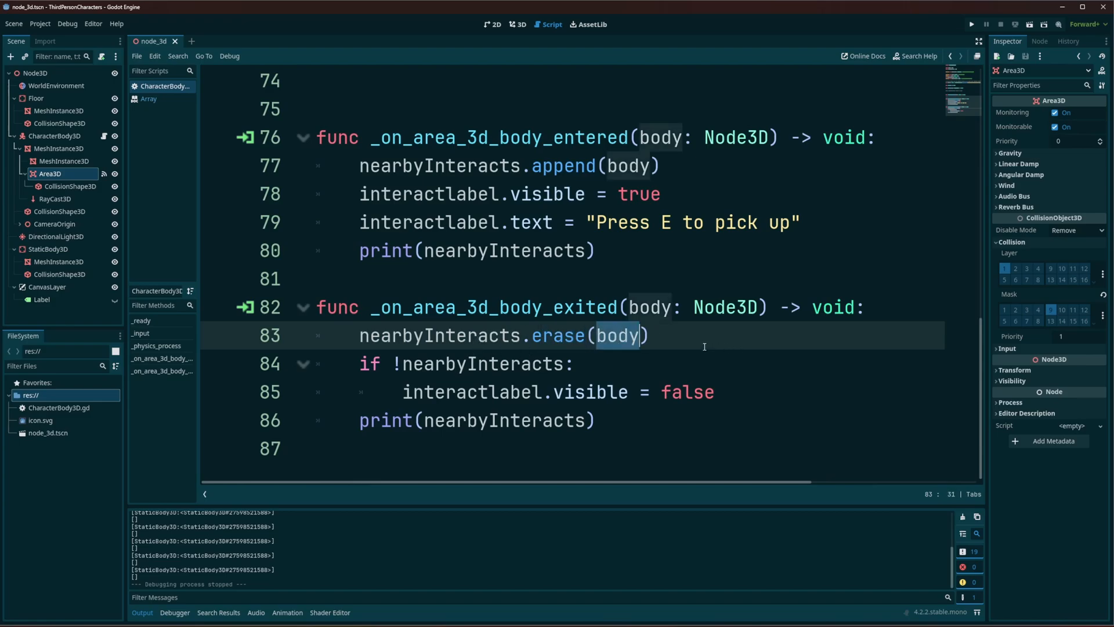
pyautogui.moveTo(695, 338)
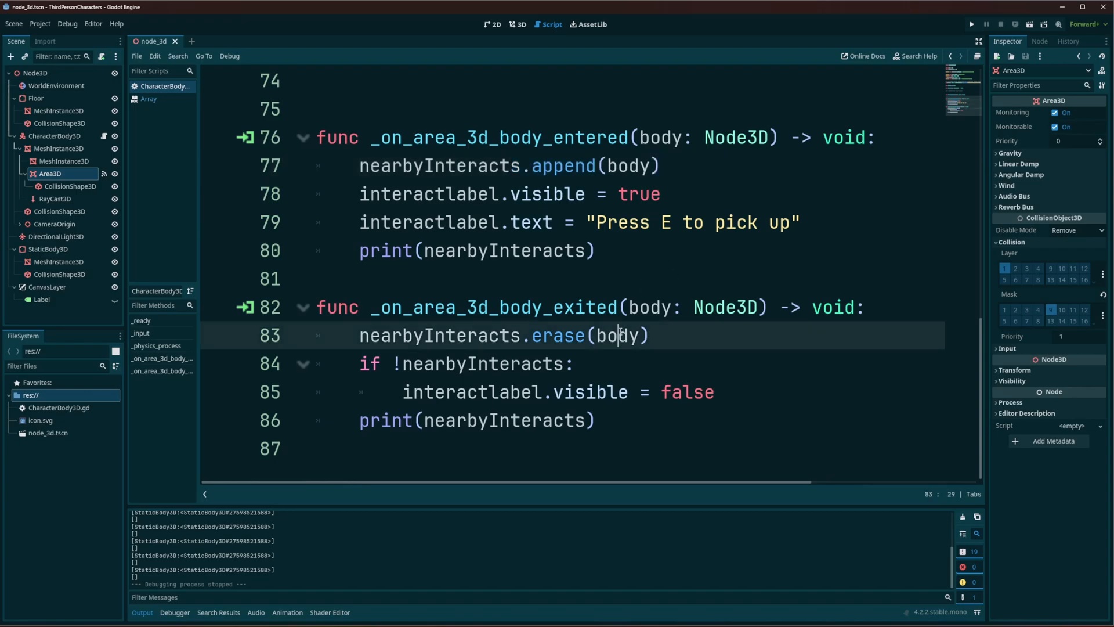
pyautogui.doubleClick(619, 336)
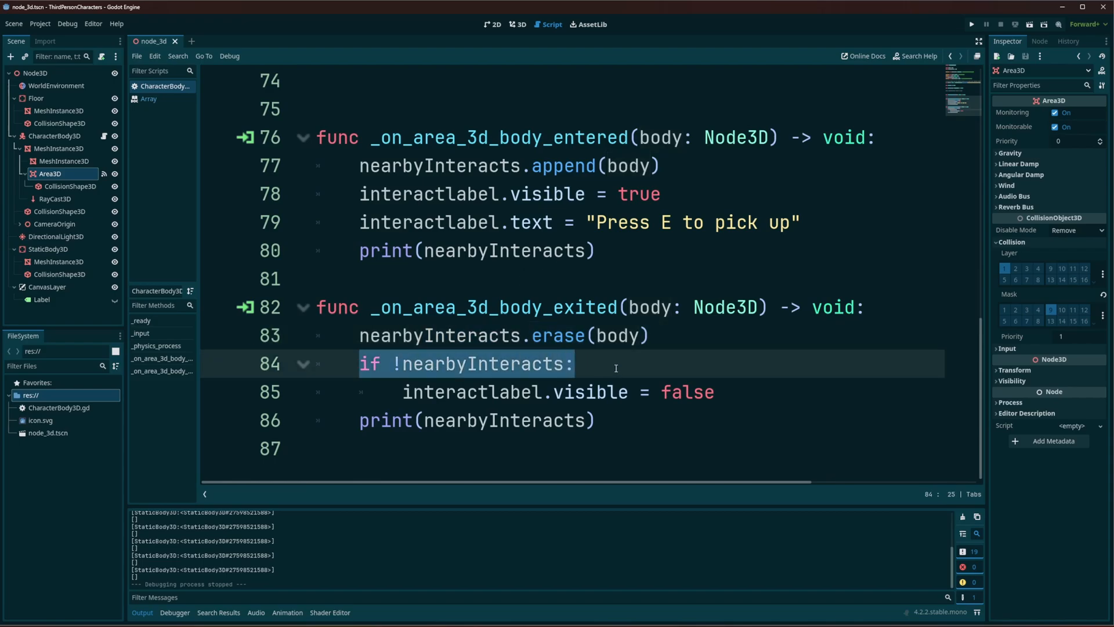
pyautogui.click(411, 363)
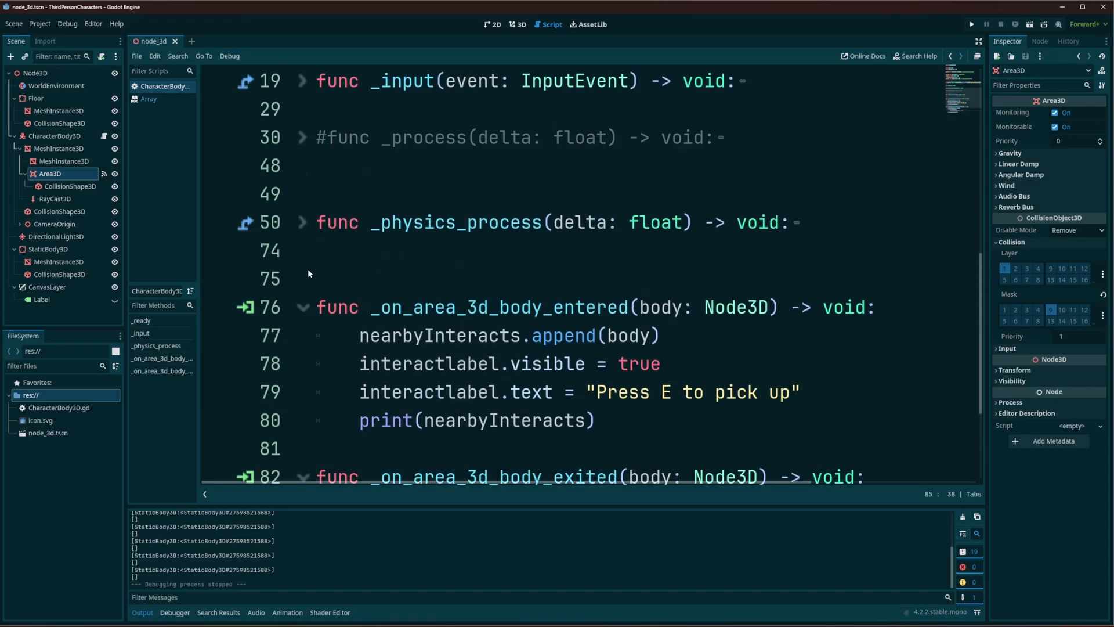
pyautogui.scroll(-3)
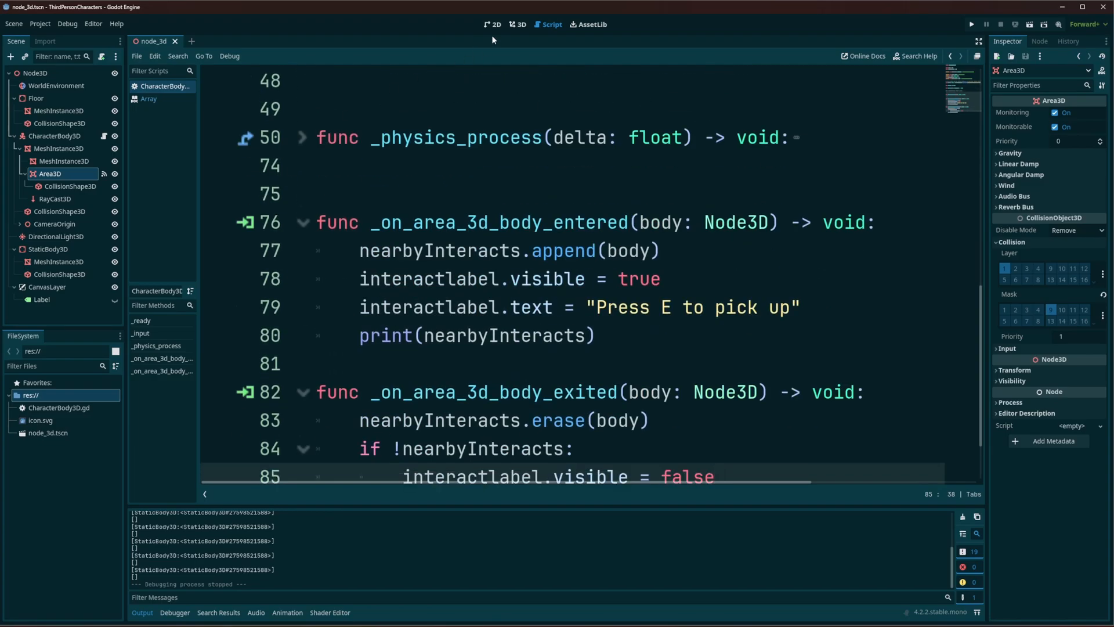
# Duplicate the character's Area3D into Area3D2 with Ctrl+D, then return to the script
pyautogui.click(520, 24)
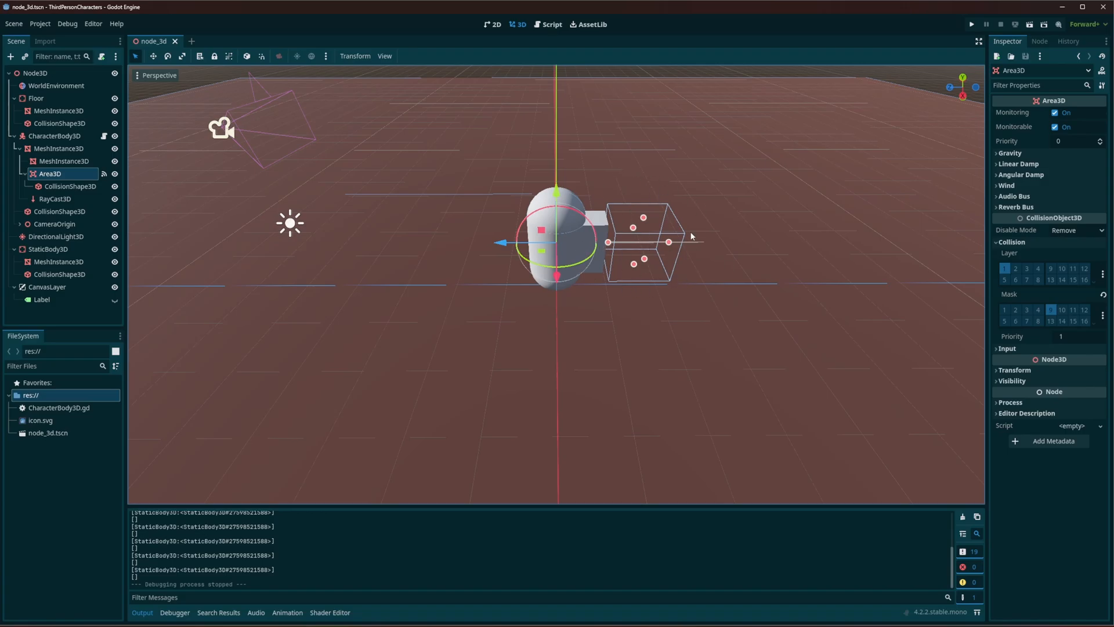
pyautogui.moveTo(693, 257)
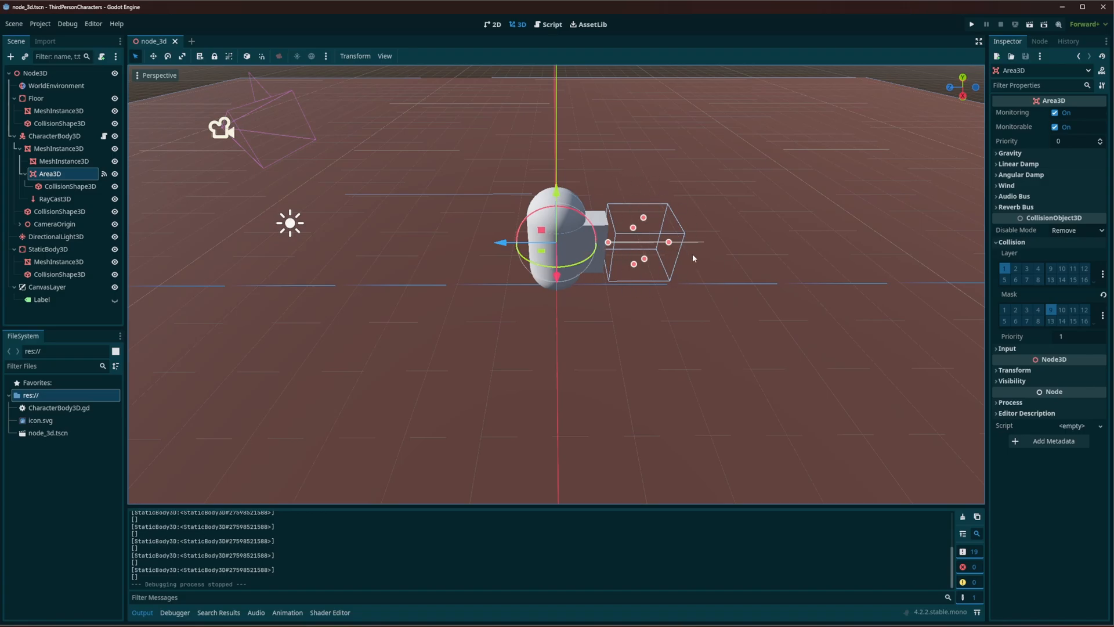
pyautogui.press('ctrl+d')
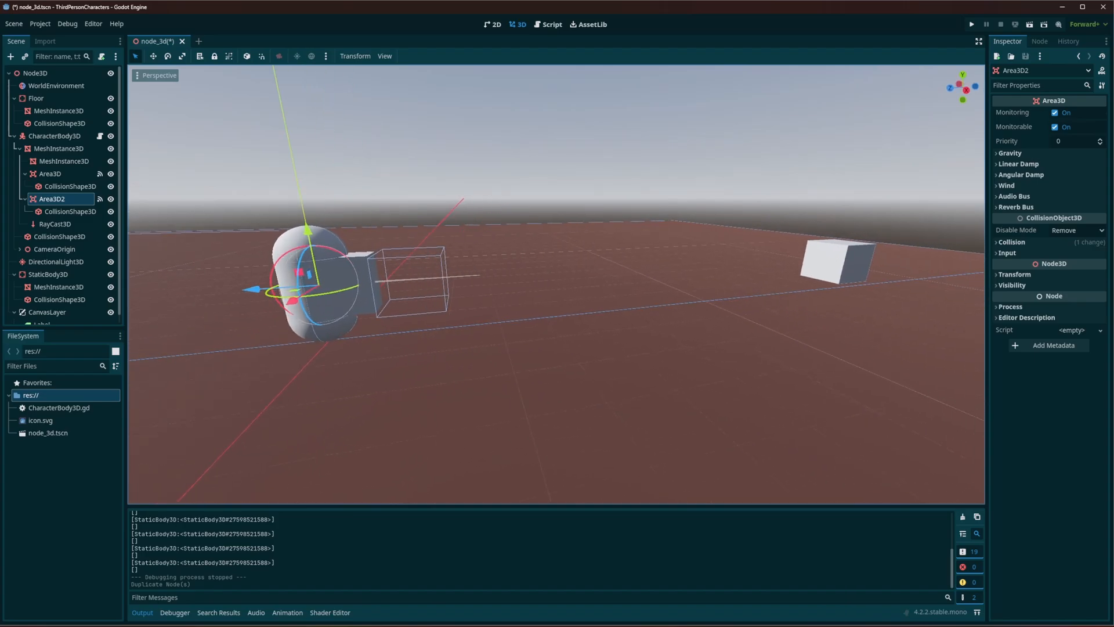
pyautogui.click(550, 24)
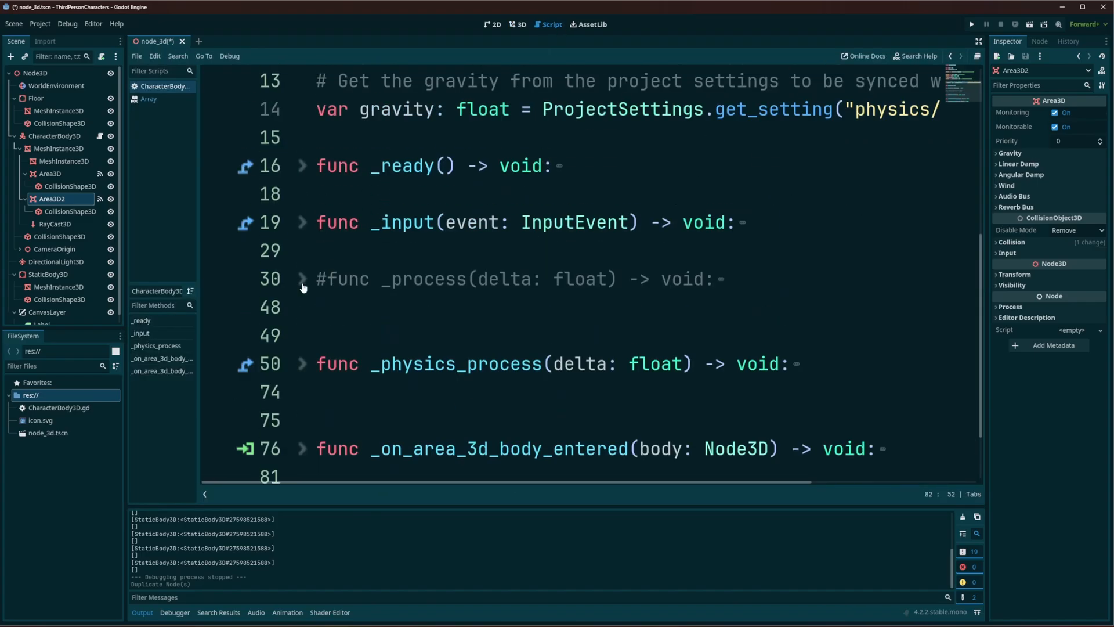
# Unfold _input and highlight the nearbyInteracts pop_front and queue_free code
pyautogui.click(304, 222)
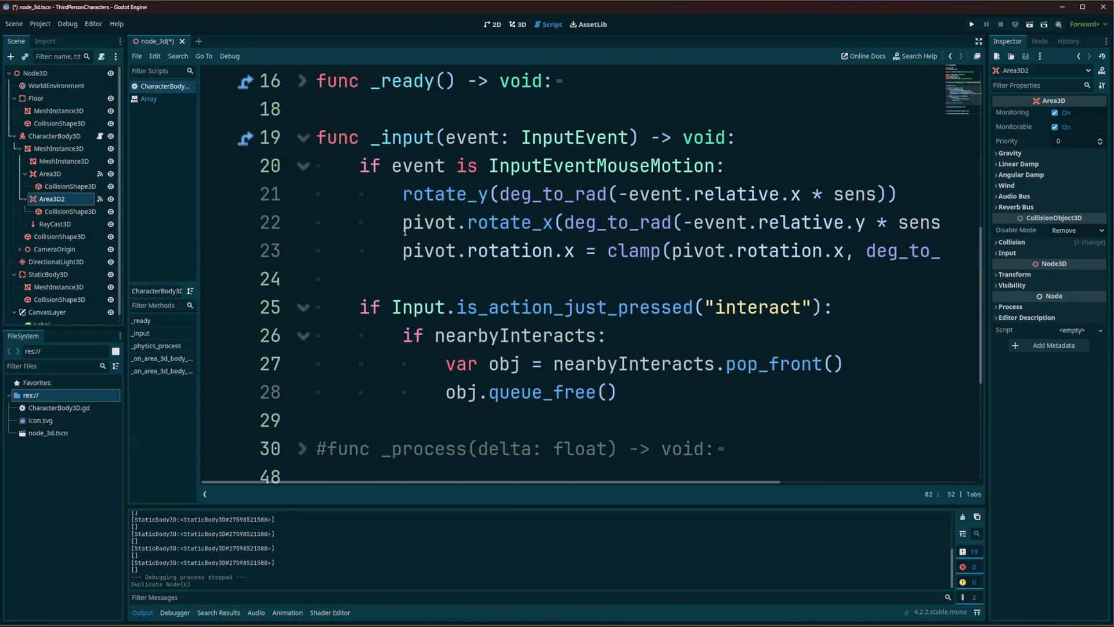
pyautogui.moveTo(359, 307); pyautogui.dragTo(617, 391)
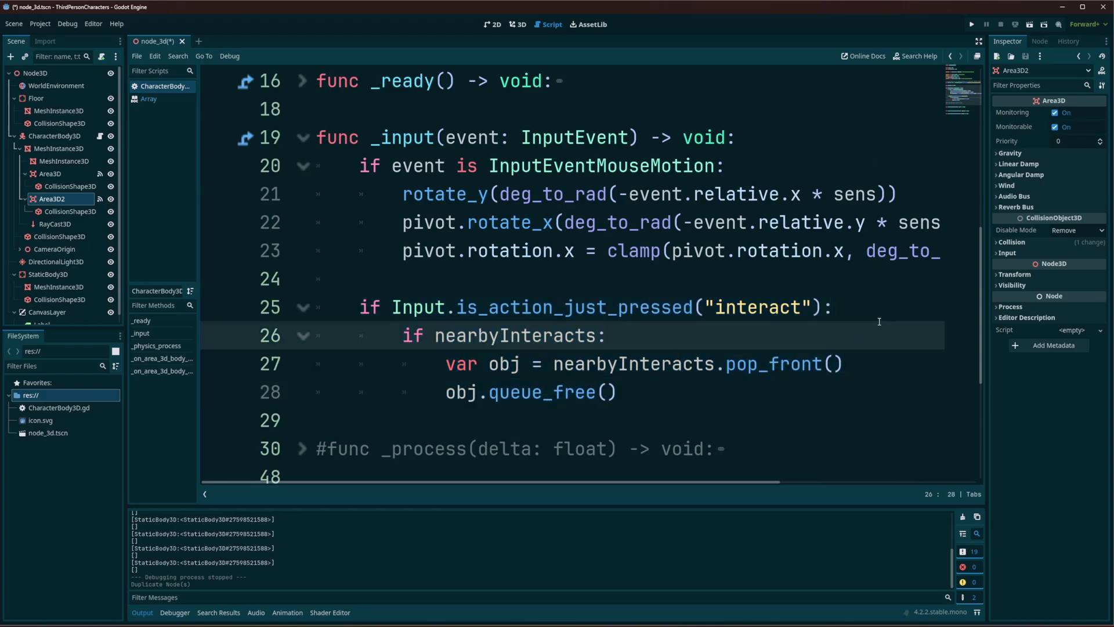
pyautogui.moveTo(432, 334)
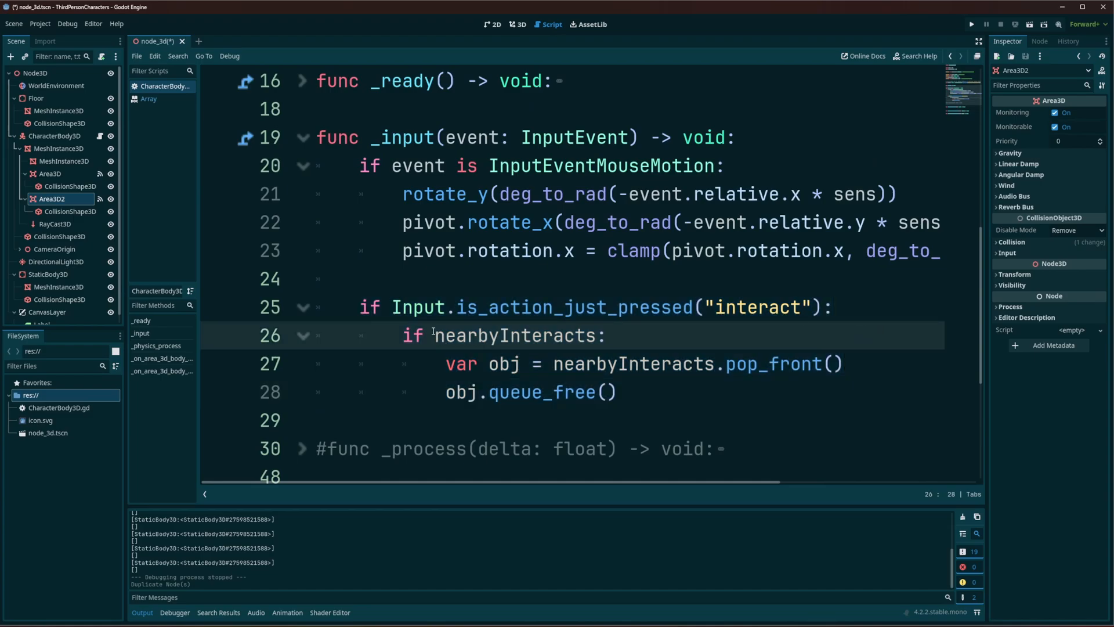
pyautogui.doubleClick(515, 335)
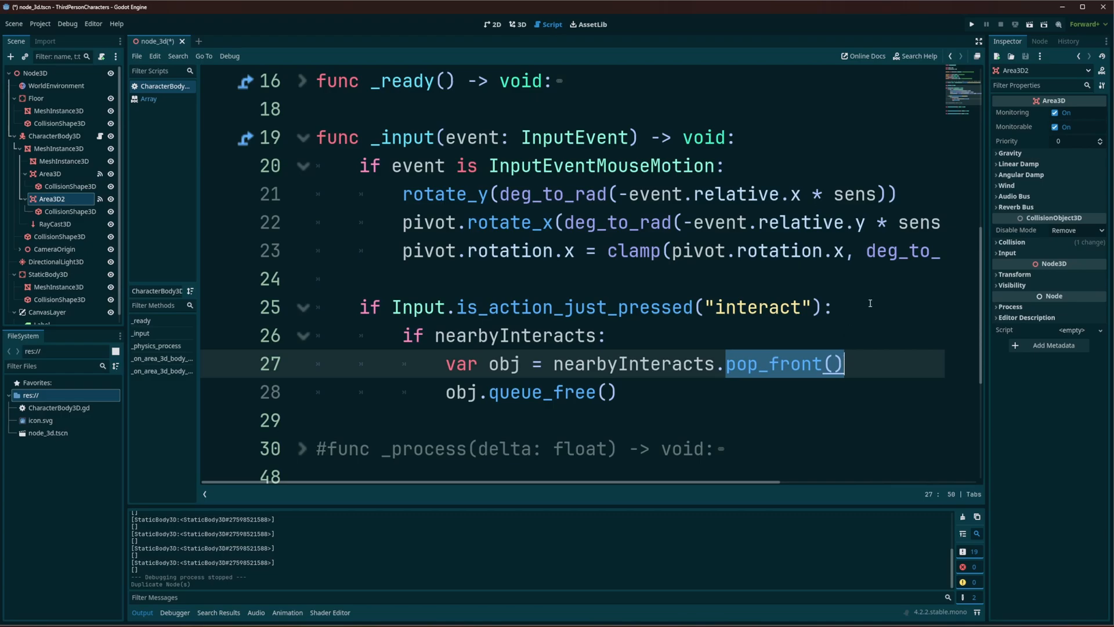
pyautogui.moveTo(526, 359)
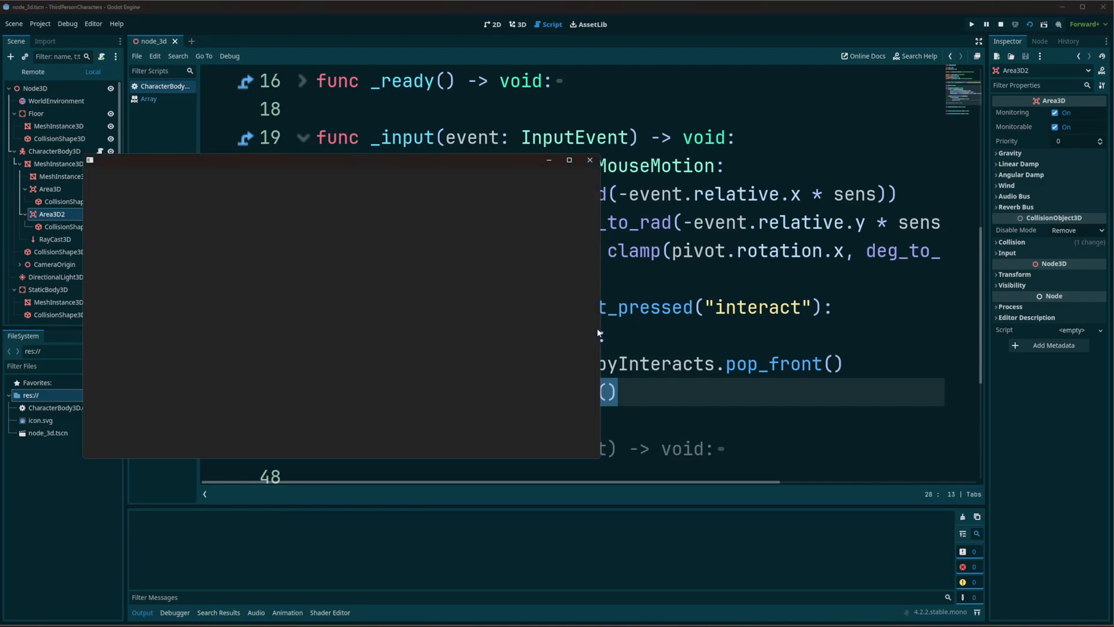
# Focus the game window and press E at the box showing the pickup prompt
pyautogui.click(971, 23)
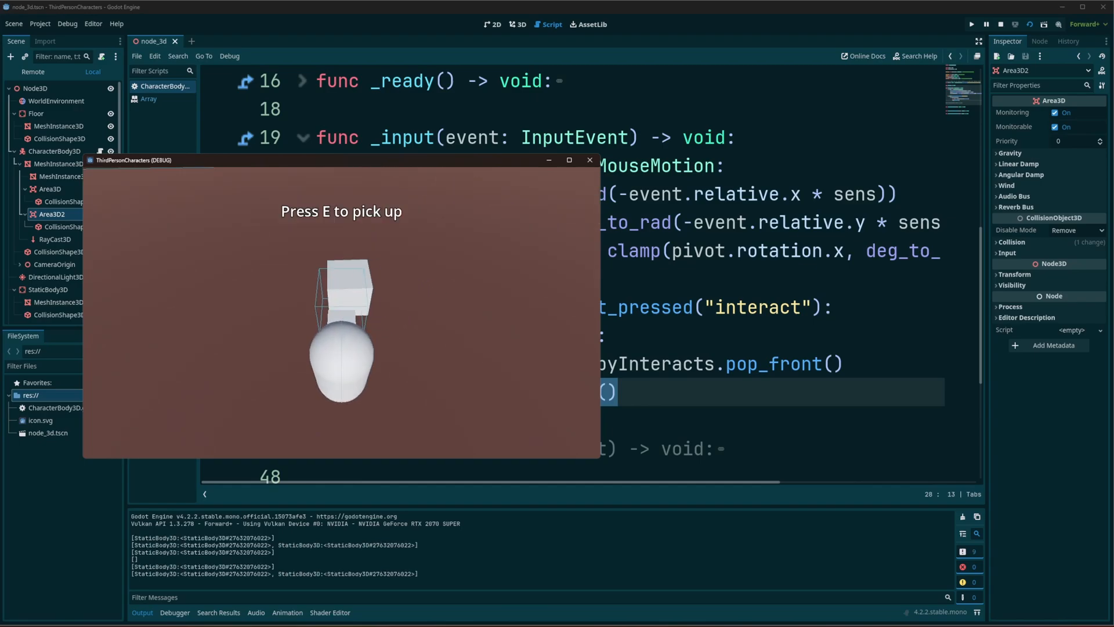
pyautogui.press('e')
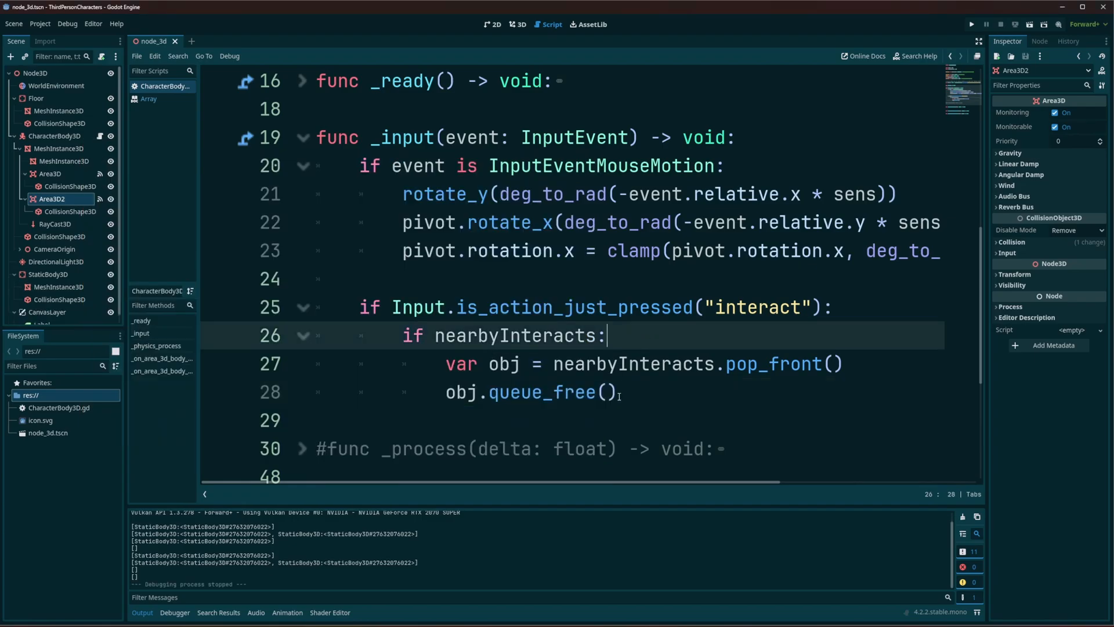
pyautogui.moveTo(634, 391)
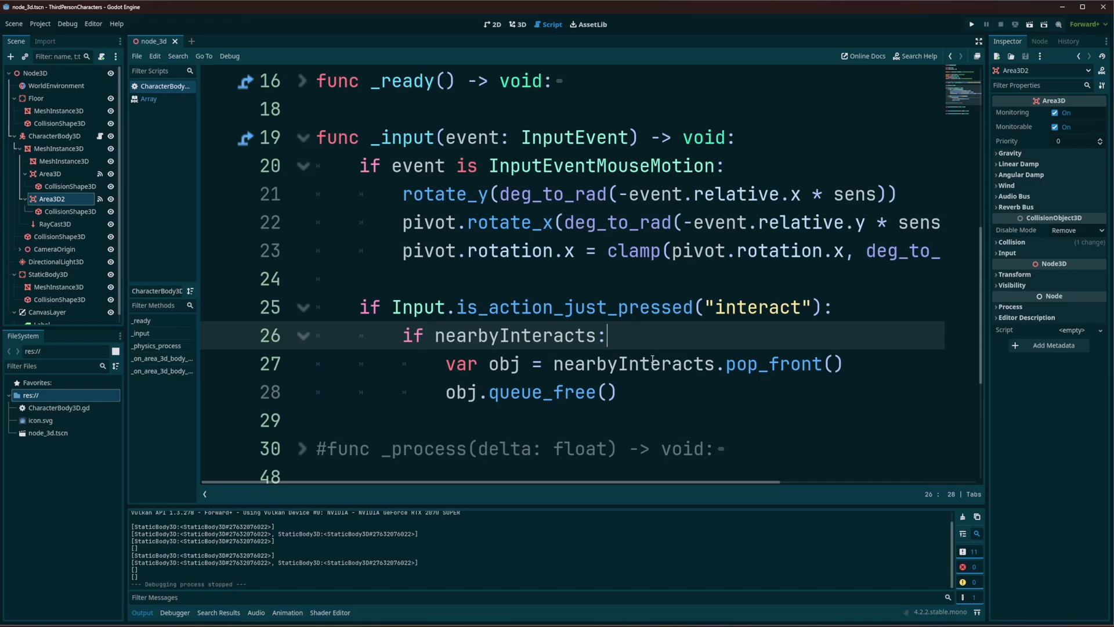
# Scroll through the _input code, then switch to the 3D viewport
pyautogui.scroll(-3)
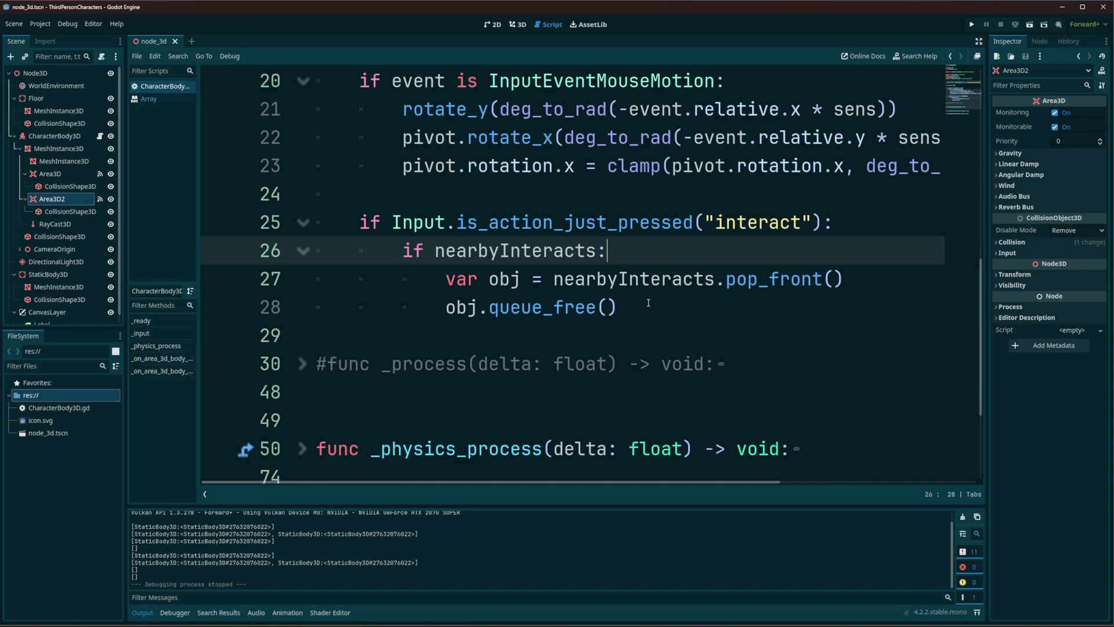
pyautogui.moveTo(1006, 298)
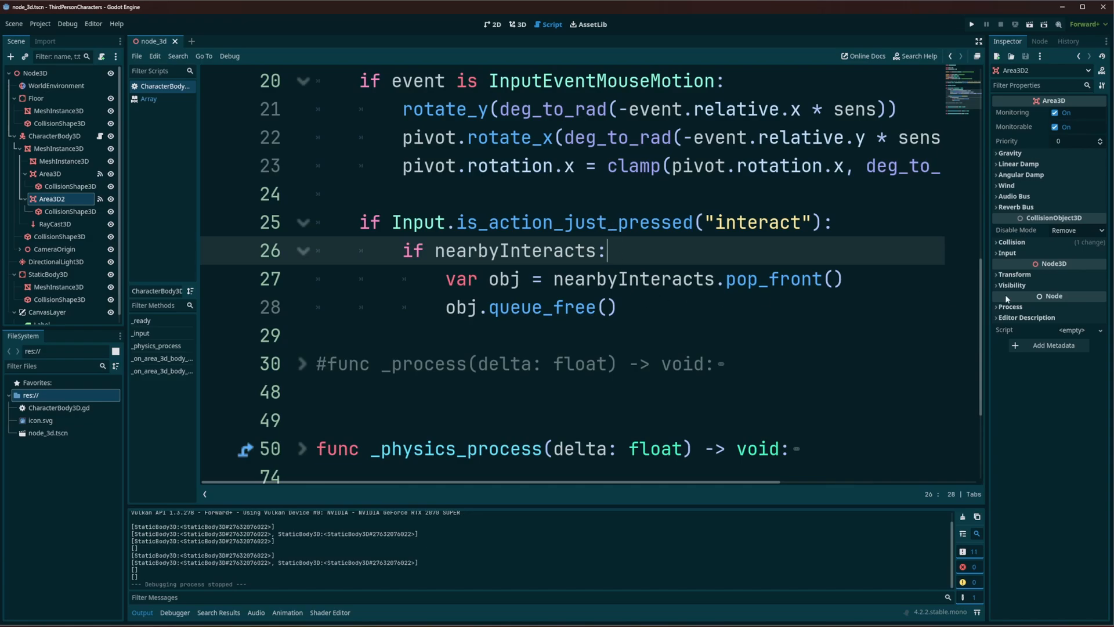
pyautogui.moveTo(866, 191)
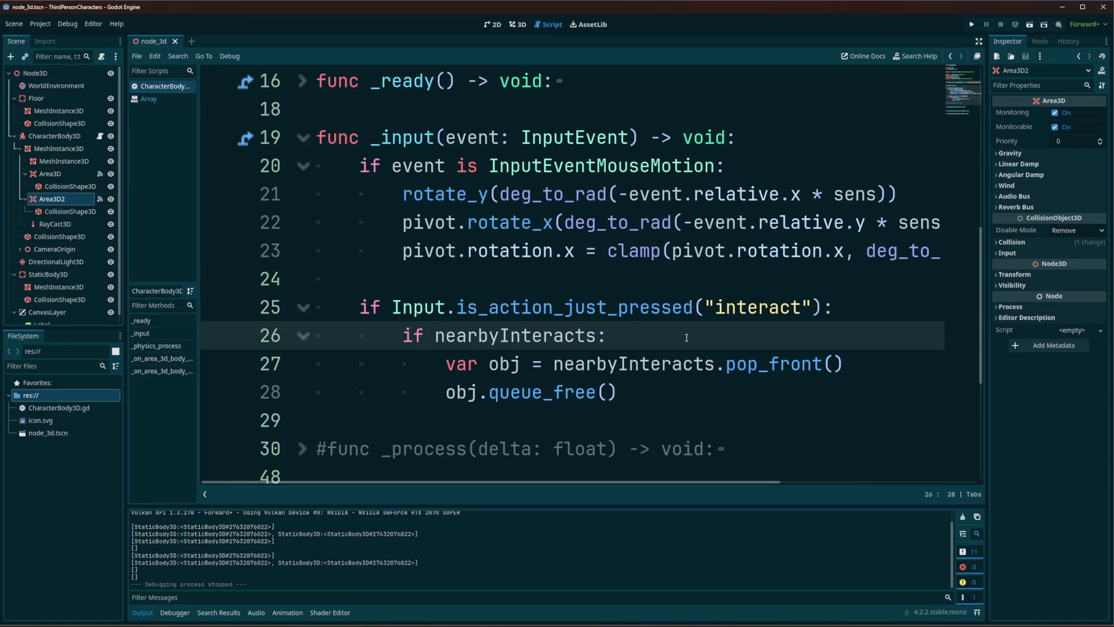
pyautogui.click(518, 24)
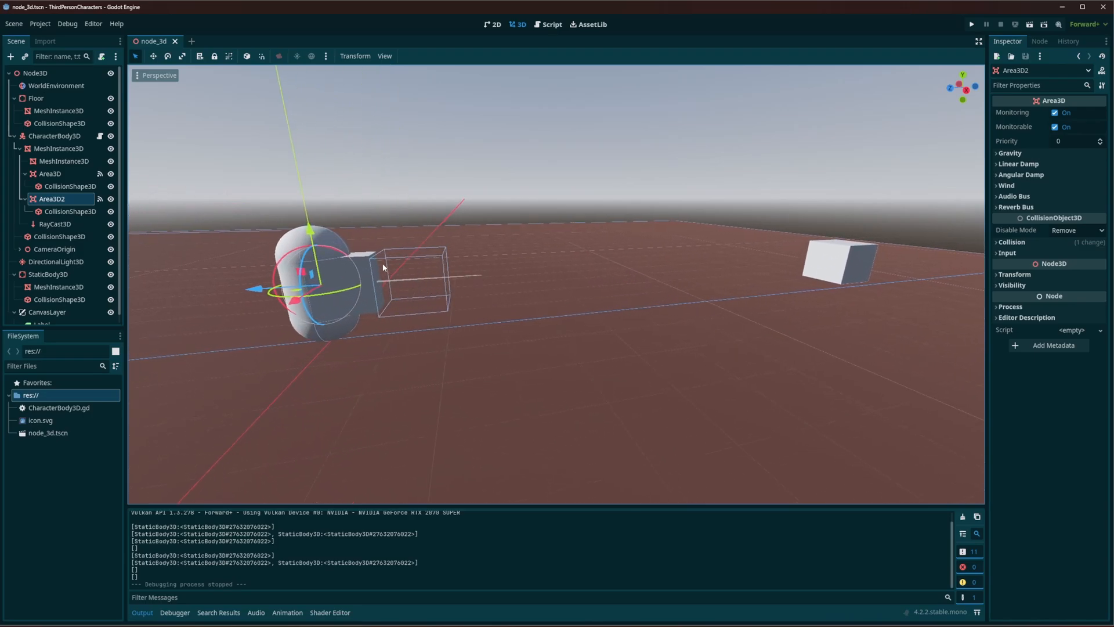
pyautogui.moveTo(454, 275)
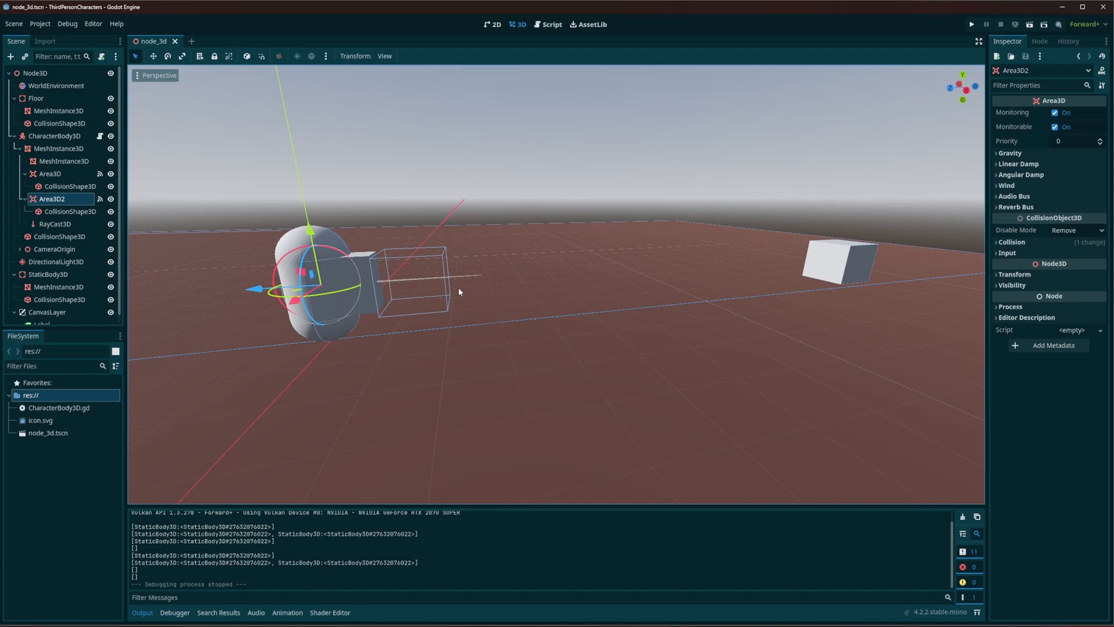
pyautogui.moveTo(788, 234)
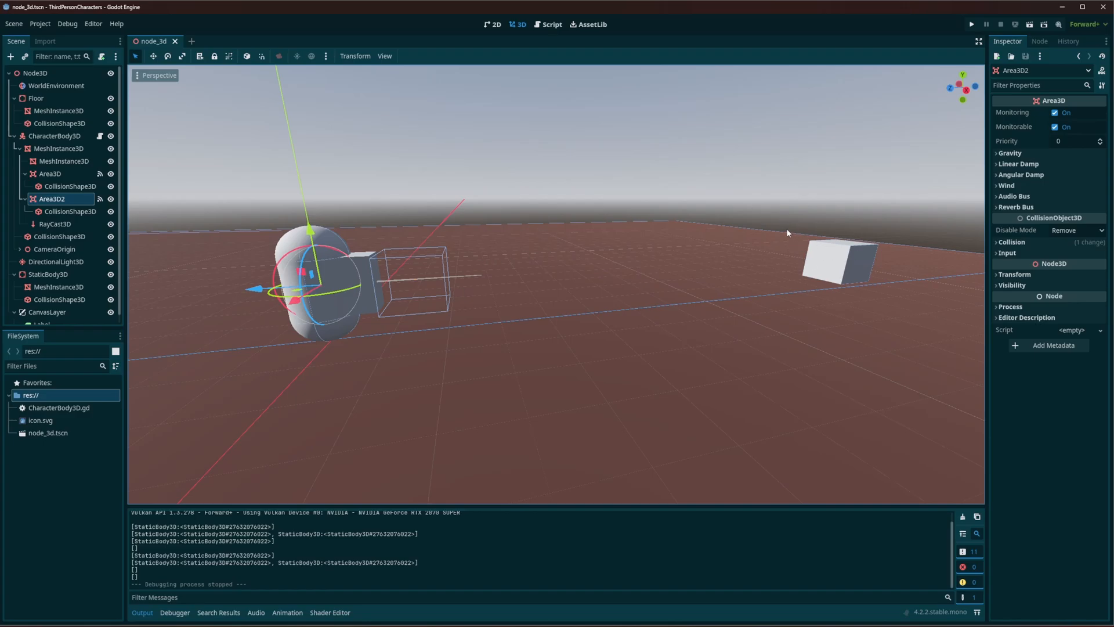
pyautogui.moveTo(901, 282)
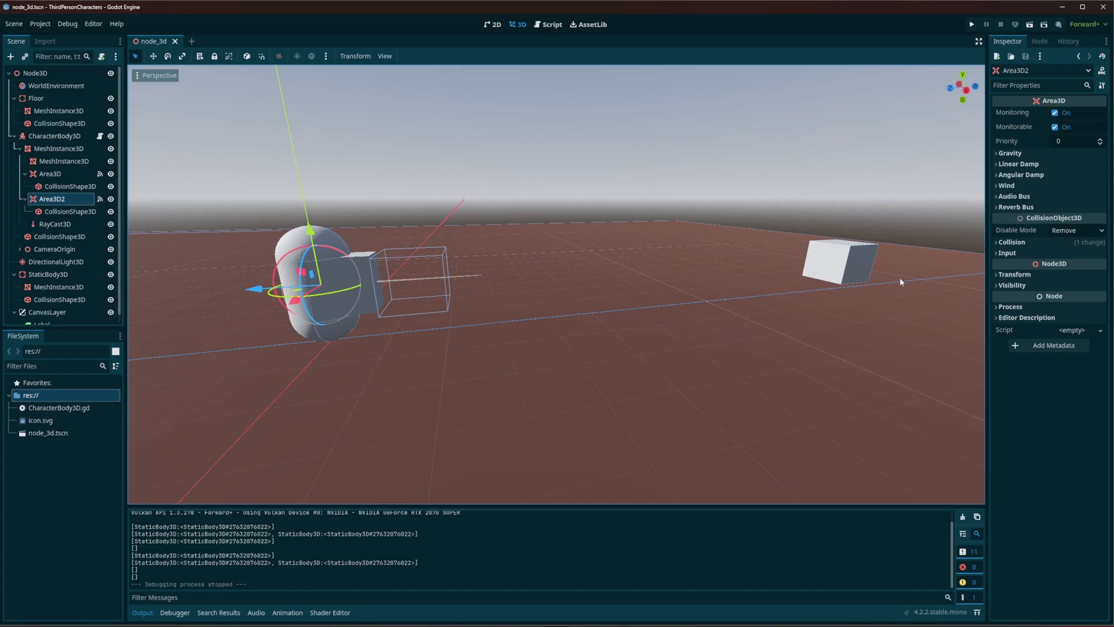
pyautogui.moveTo(976, 271)
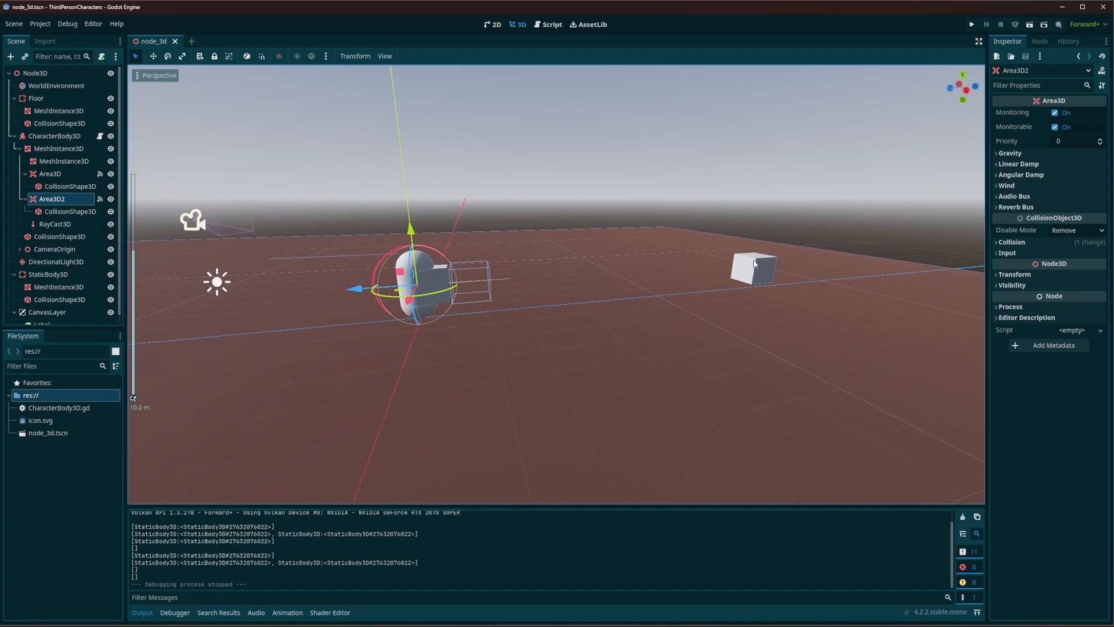
pyautogui.moveTo(765, 266)
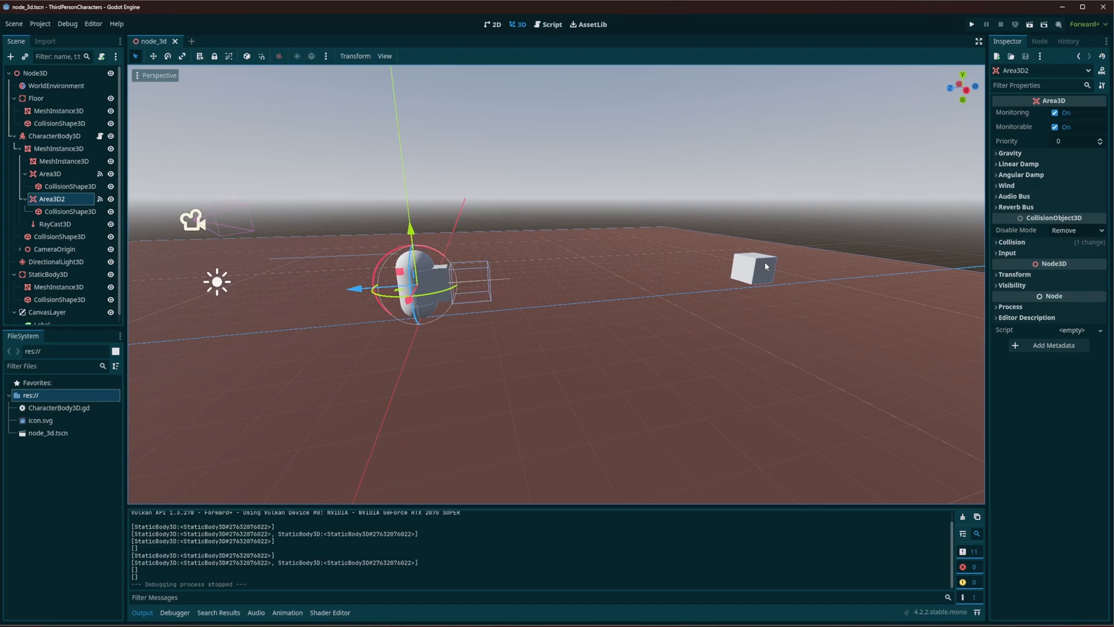
pyautogui.moveTo(795, 267)
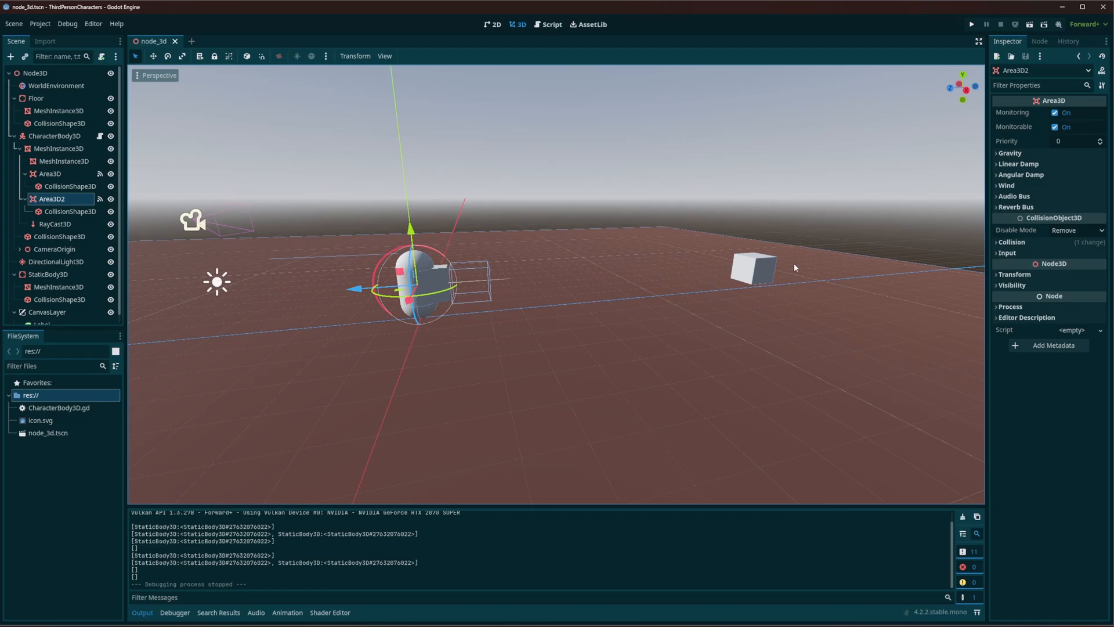